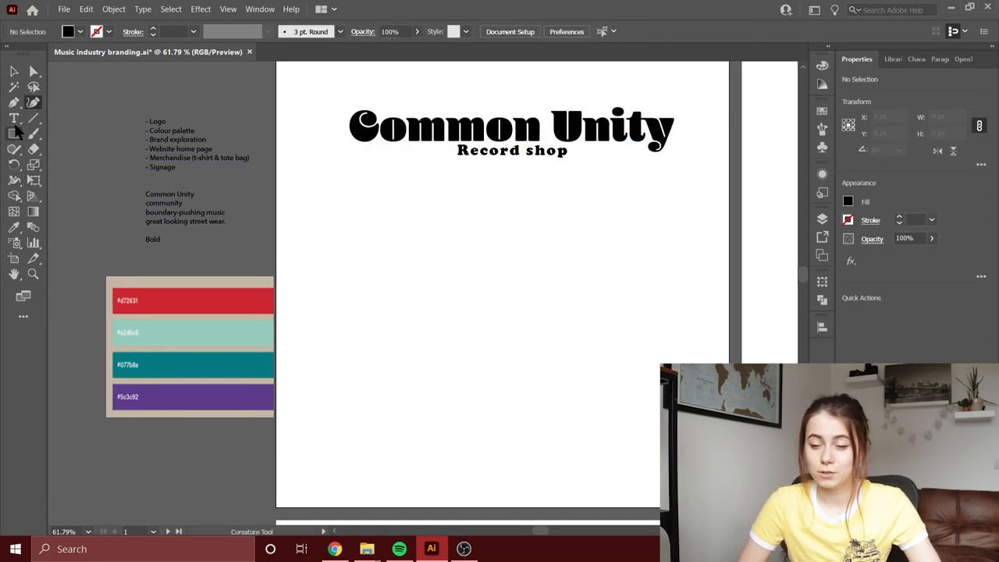
# Move the star shape off the artboard, leaving the CU monogram above the stacked wordmark
pyautogui.click(491, 376)
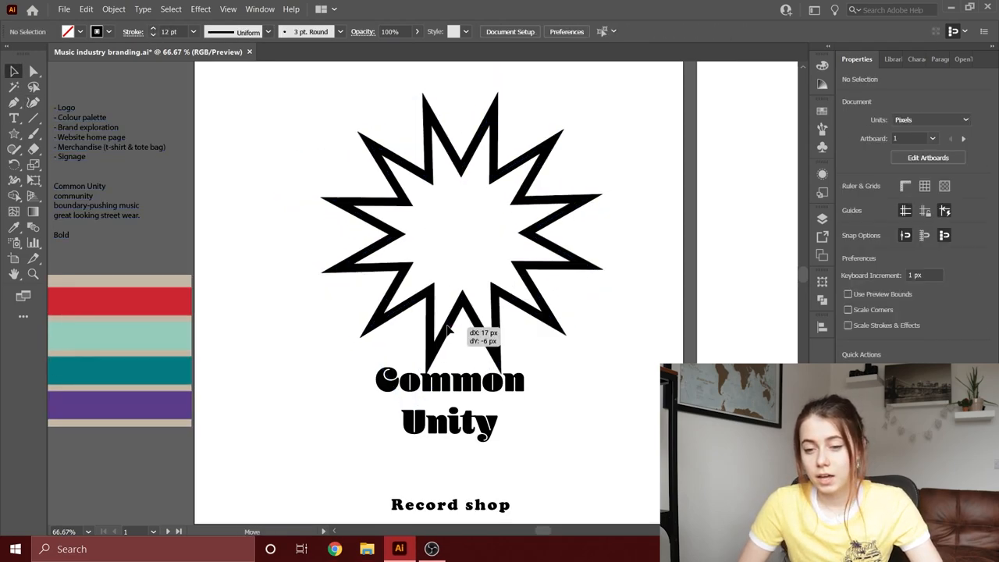
pyautogui.click(450, 403)
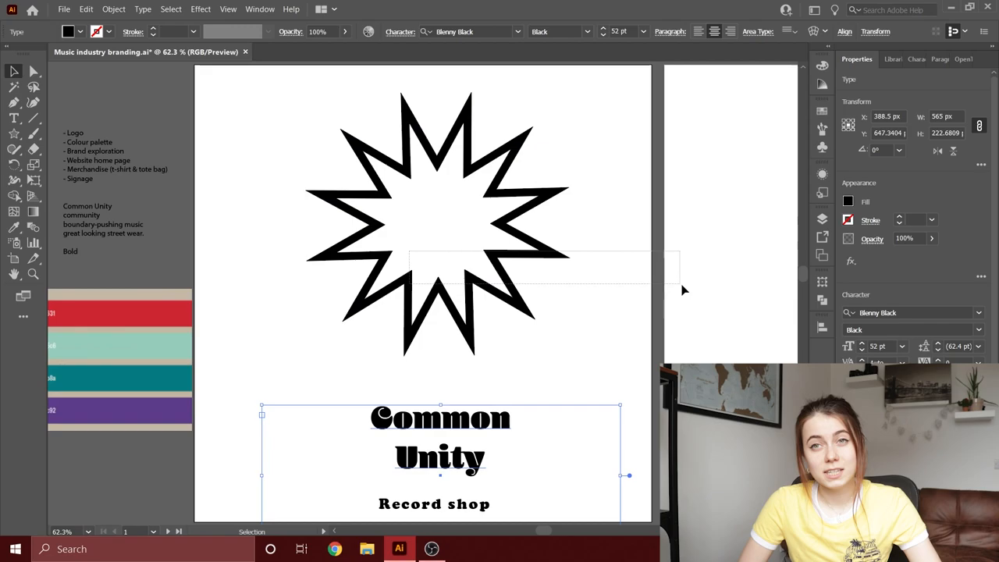
pyautogui.moveTo(328, 203); pyautogui.dragTo(531, 340)
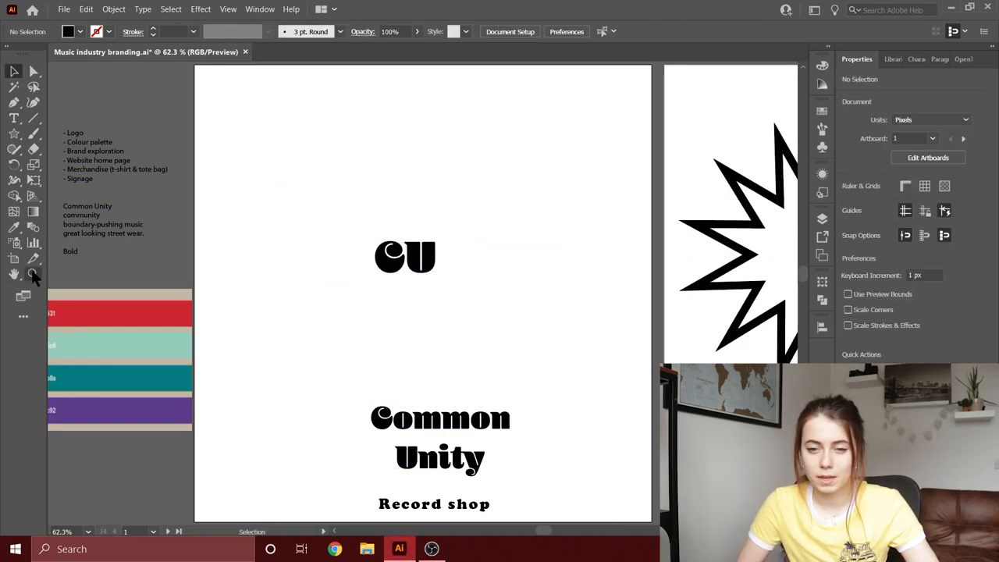
pyautogui.click(112, 10)
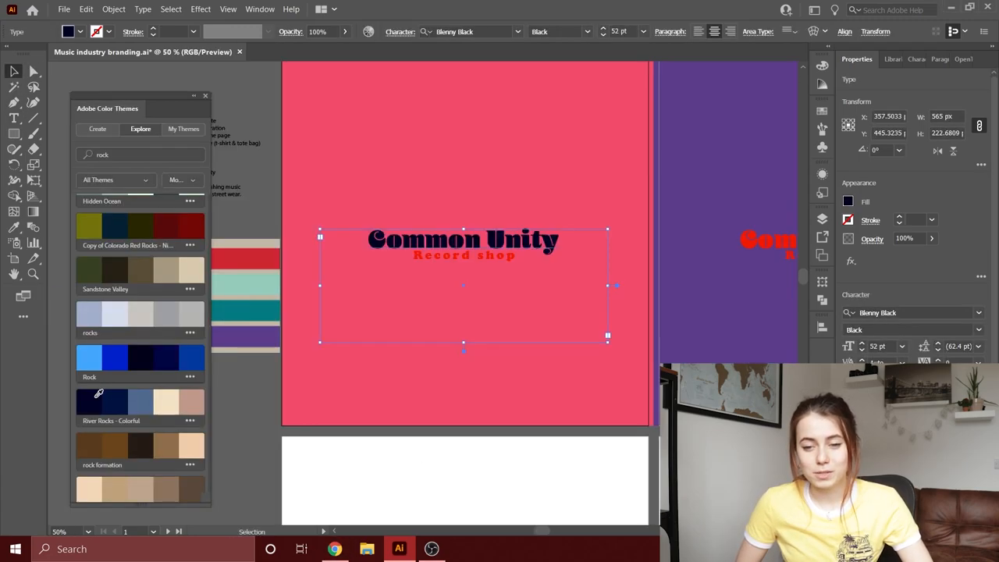
# Recolour the wordmark from a sampled theme colour and browse 'pop art' colour themes
pyautogui.click(103, 400)
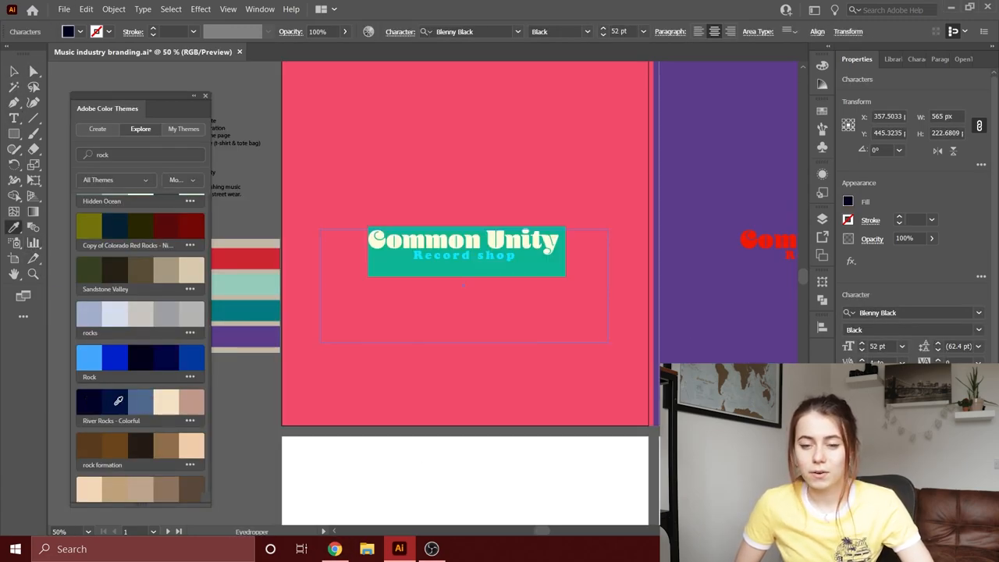
pyautogui.click(515, 208)
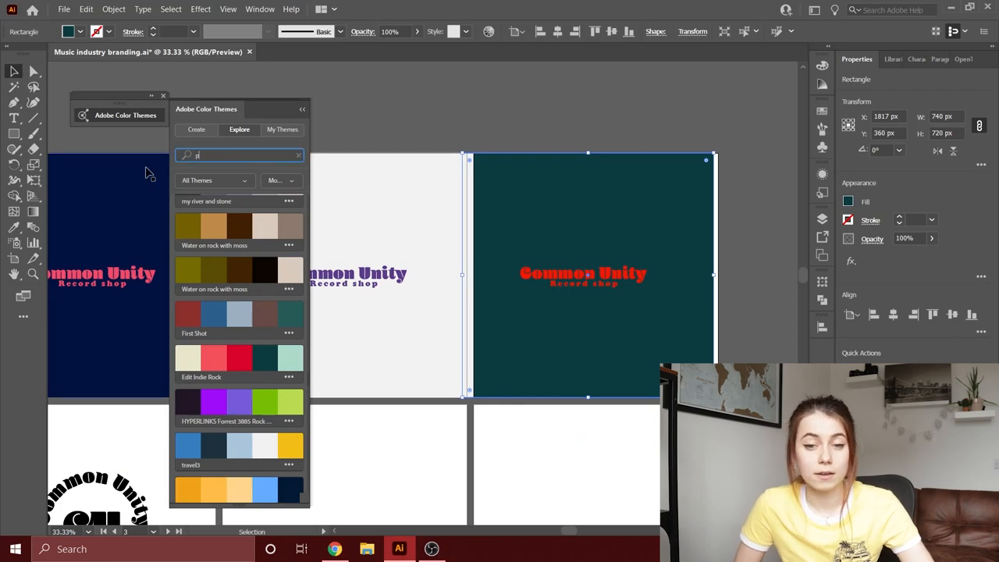
pyautogui.write('pop art')
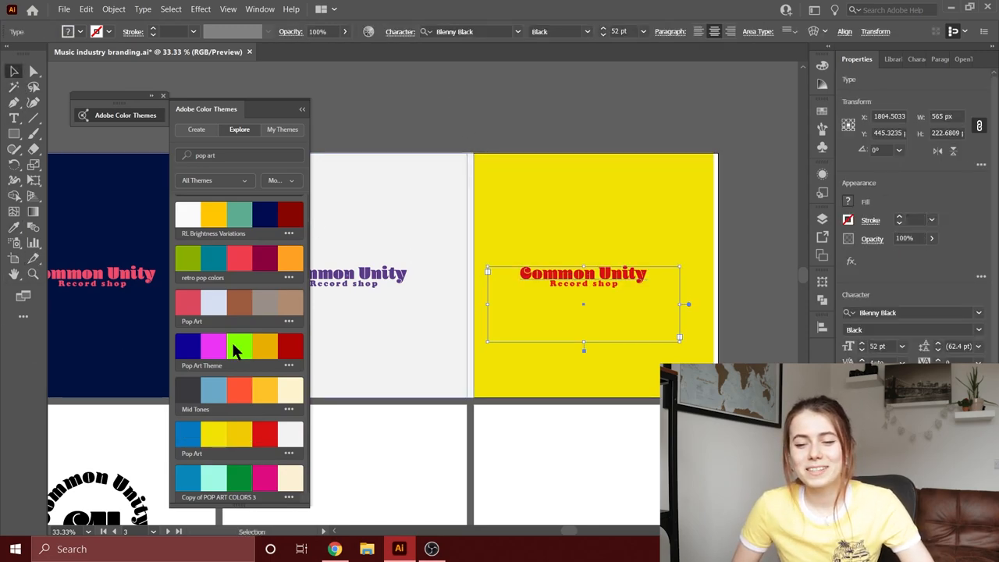
pyautogui.scroll(-3)
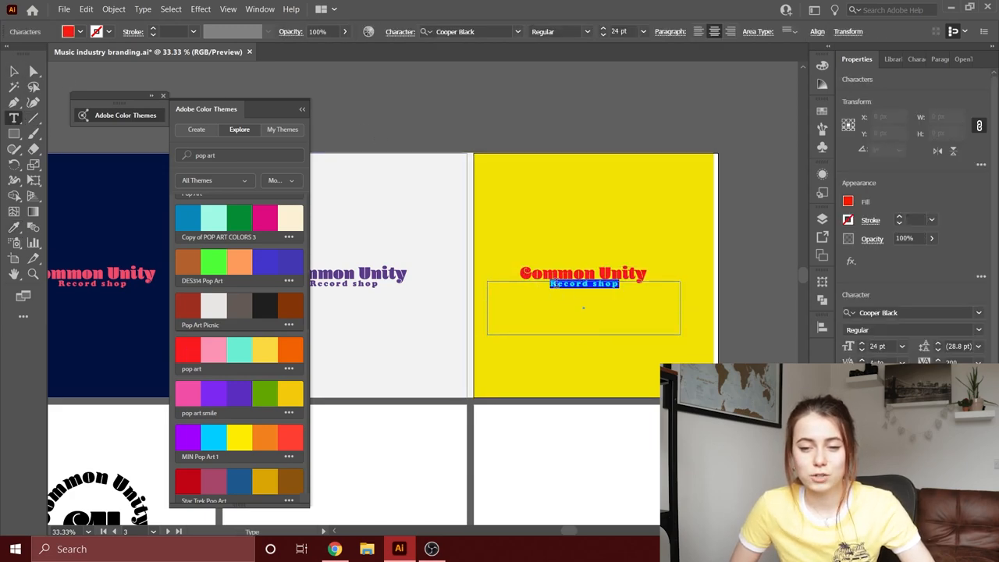
# Recolour the Record shop line on the pink artboard to complete the three colourways
pyautogui.click(338, 230)
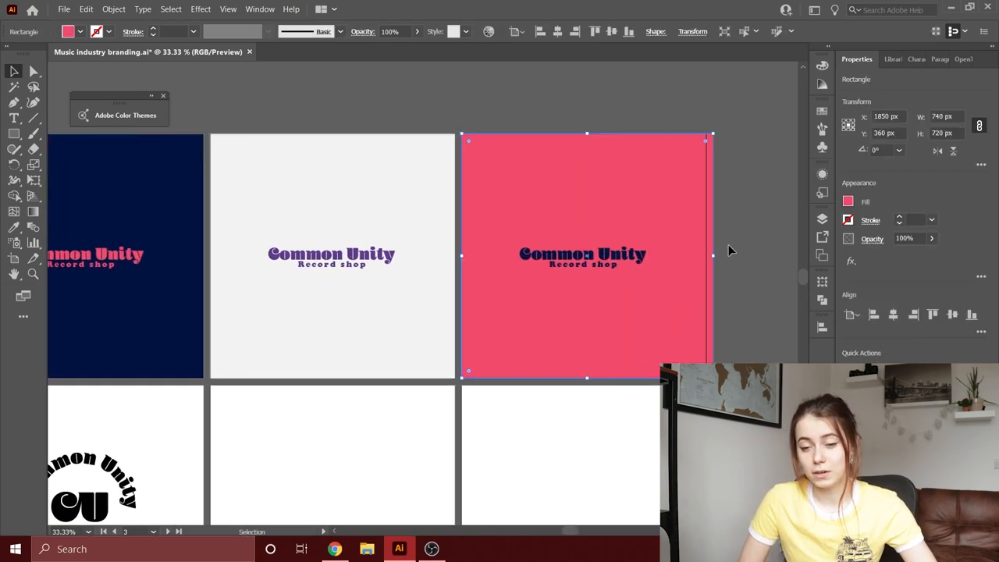
pyautogui.click(375, 303)
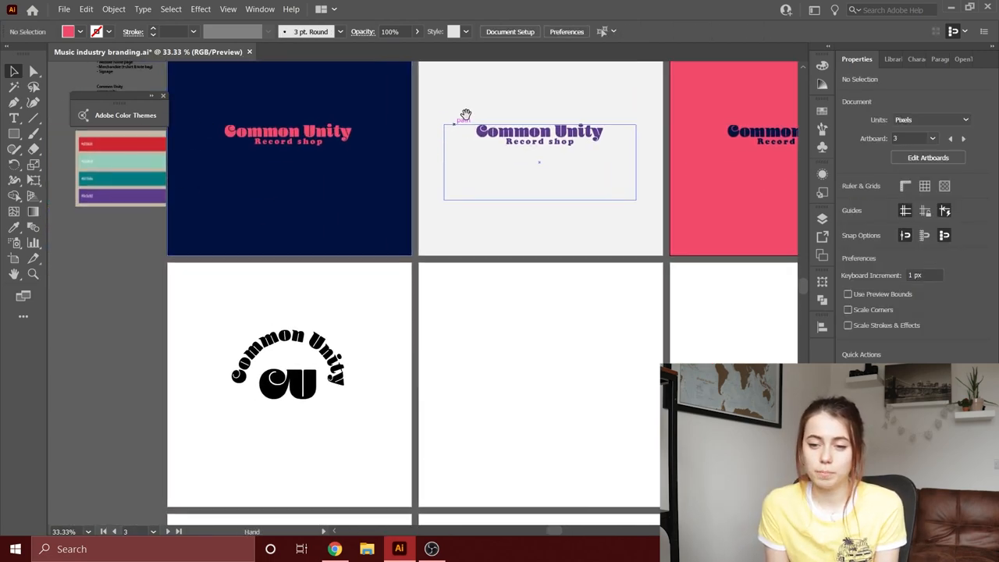
# Copy the arched CU logo onto the navy artboard above its background shape
pyautogui.rightClick(288, 382)
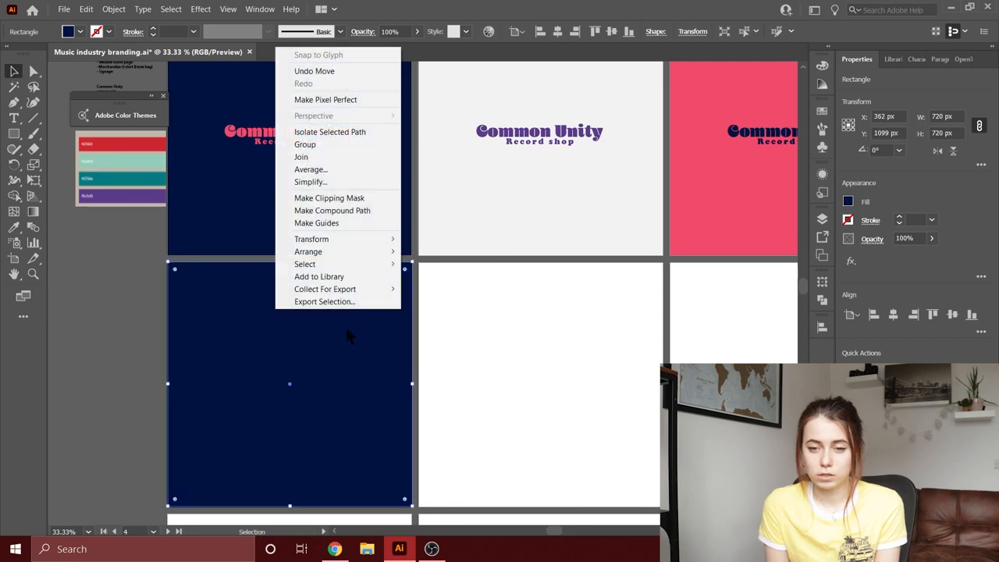
pyautogui.click(304, 143)
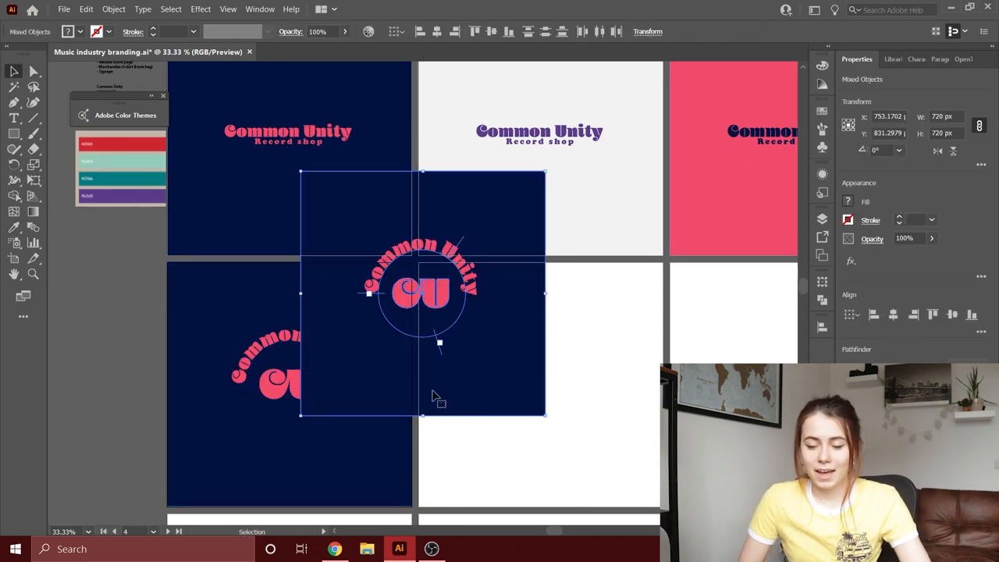
pyautogui.click(86, 9)
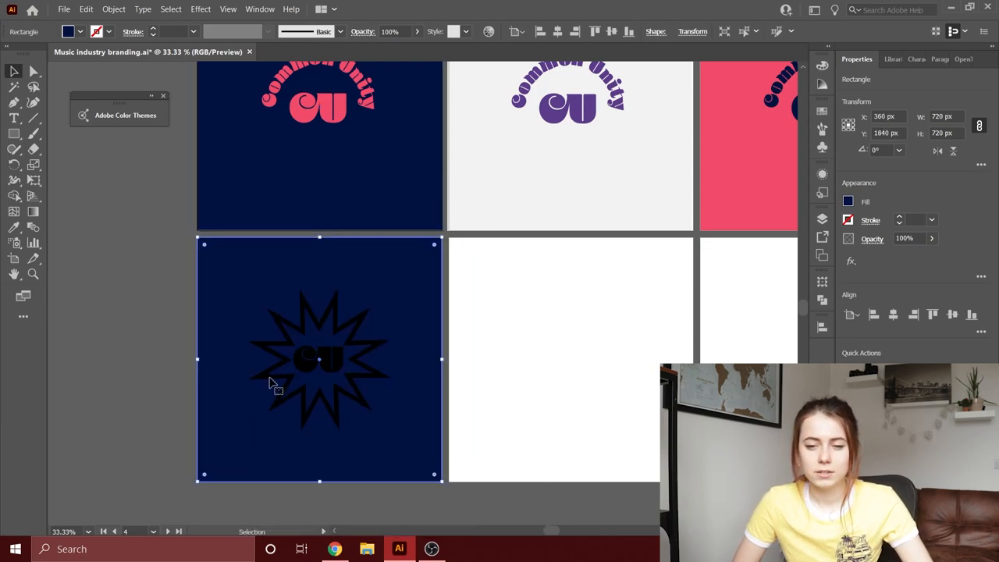
# Recolour the star badge pink and its CU letters to match the colourway
pyautogui.click(318, 359)
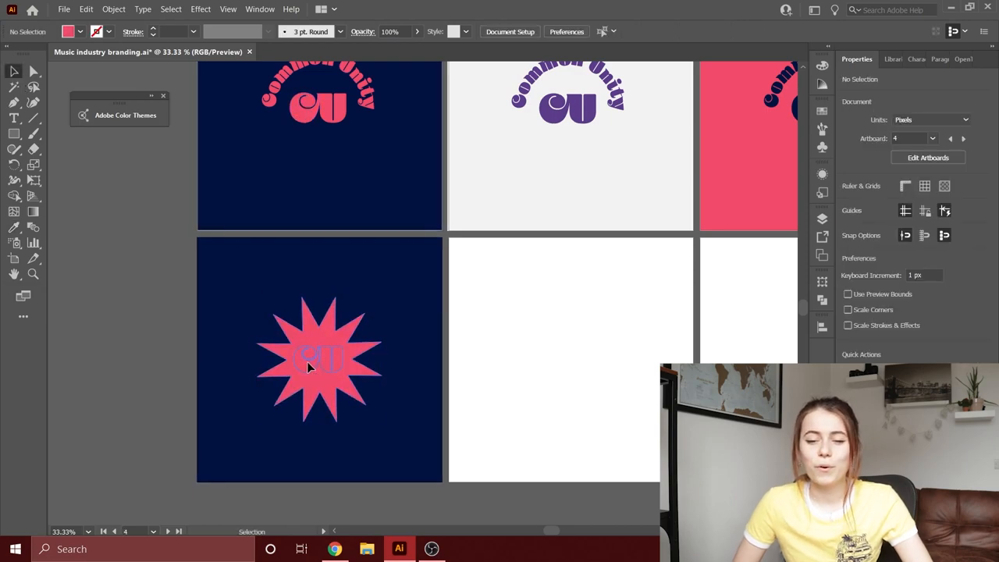
pyautogui.click(319, 359)
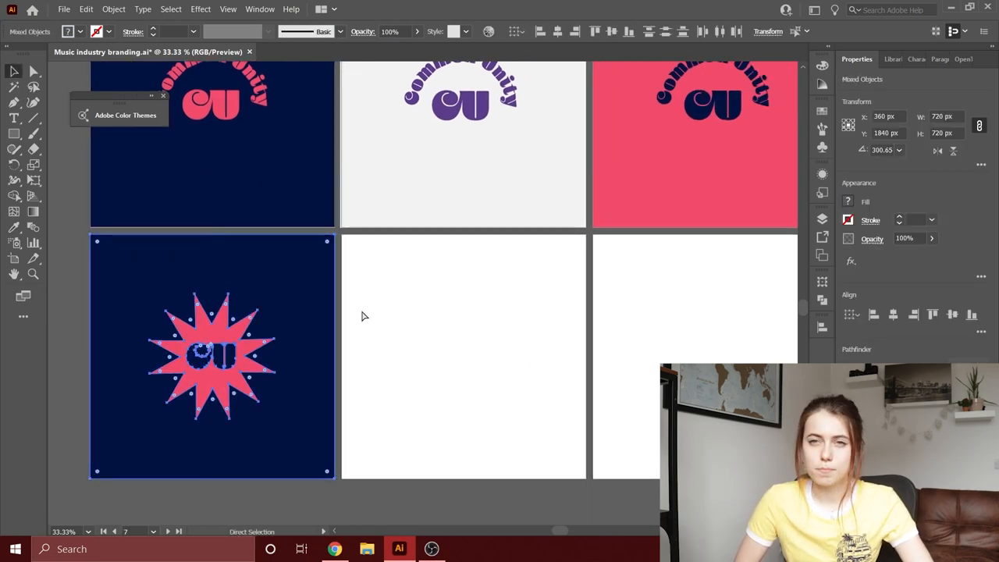
pyautogui.click(86, 10)
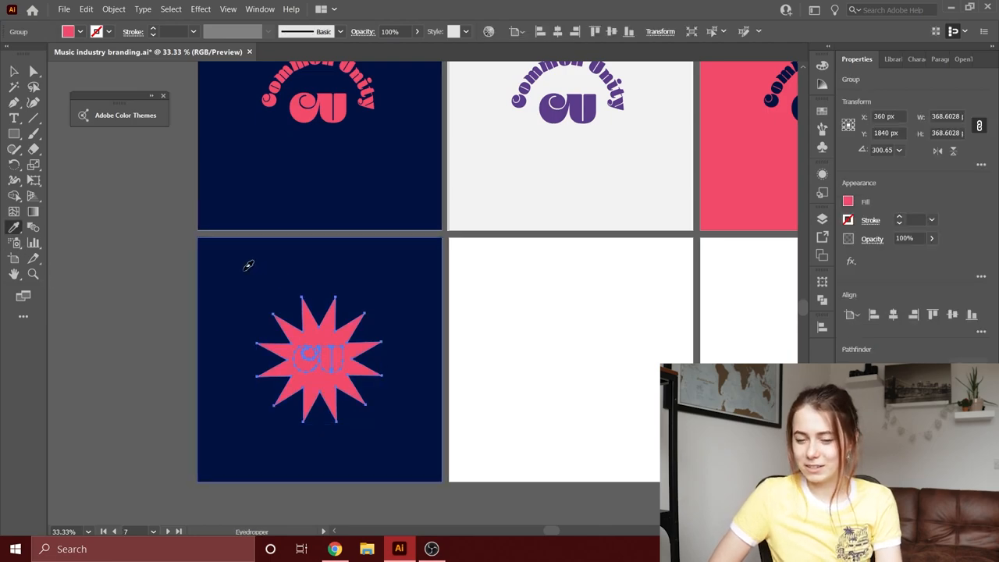
pyautogui.rightClick(319, 359)
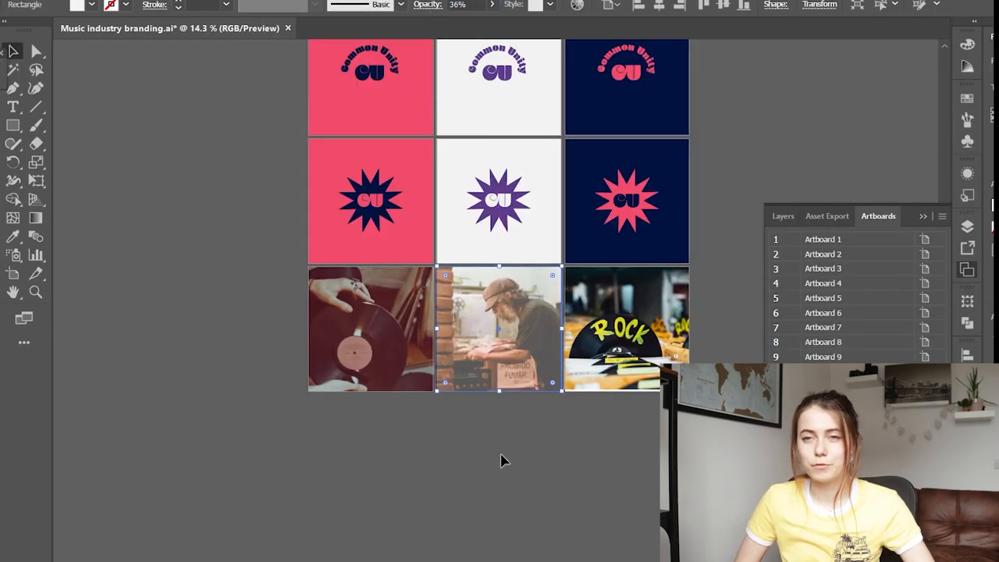
# Try blending modes on the wordmark over the shop photo, settling on a darker blend
pyautogui.click(302, 30)
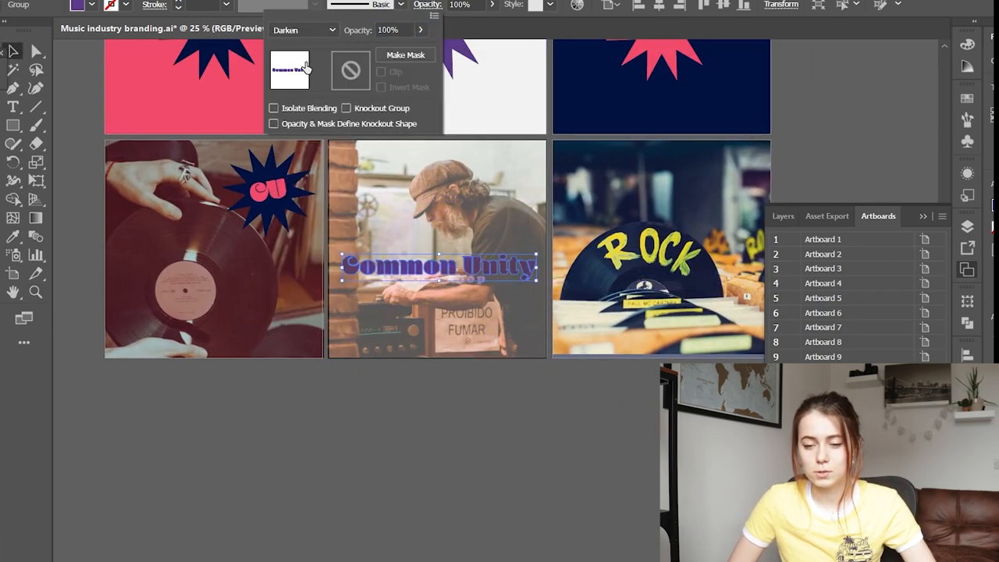
pyautogui.click(331, 30)
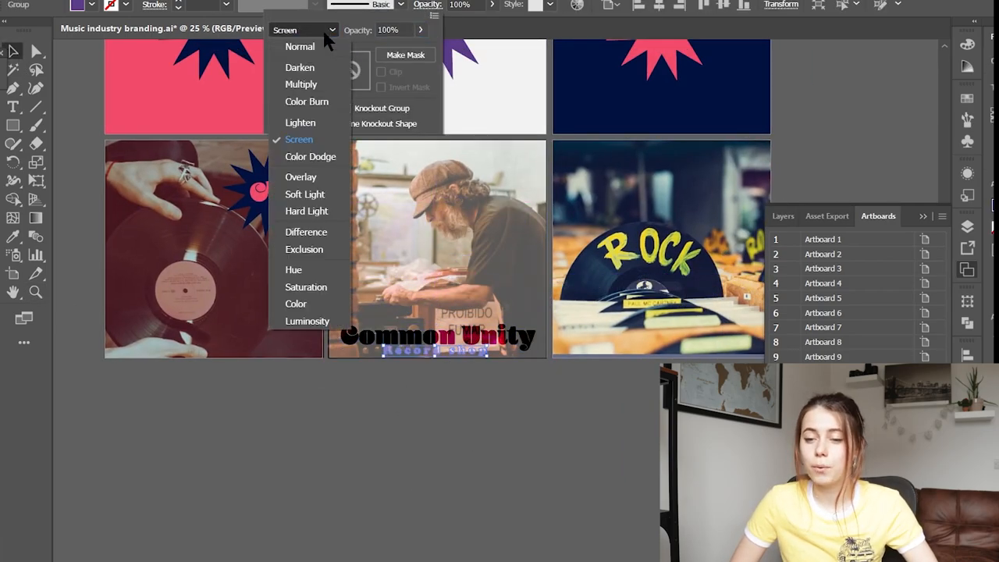
pyautogui.click(300, 122)
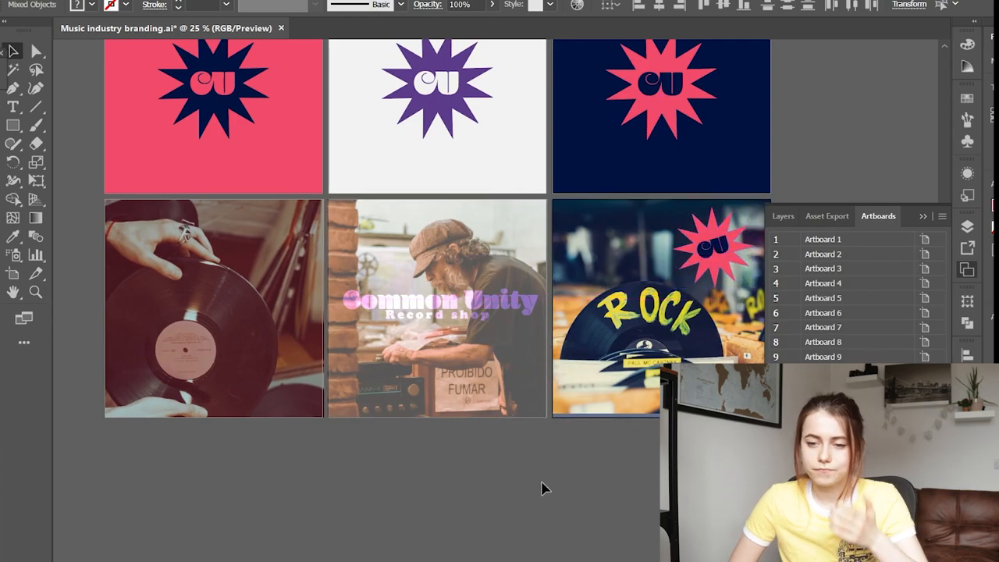
pyautogui.click(303, 29)
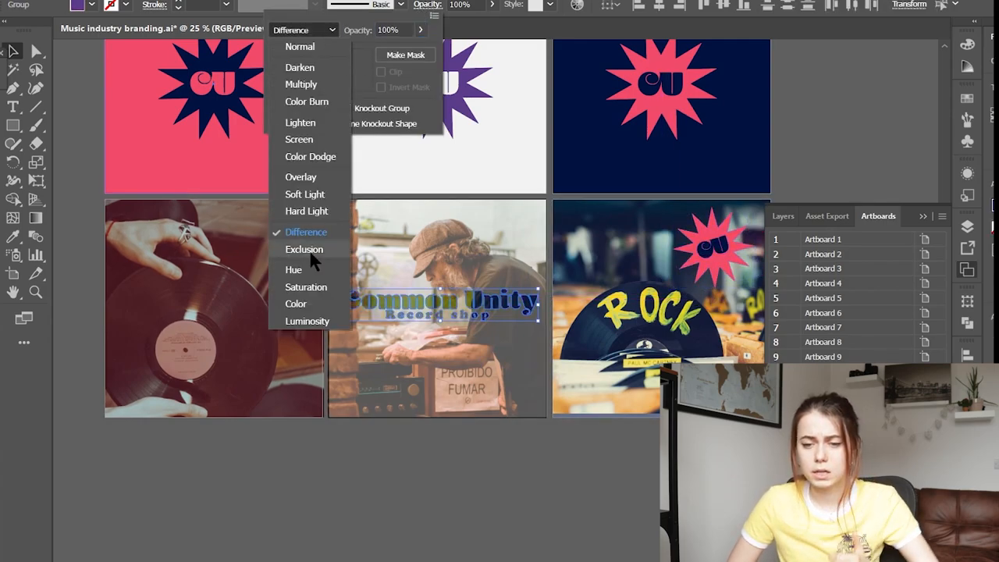
pyautogui.click(303, 249)
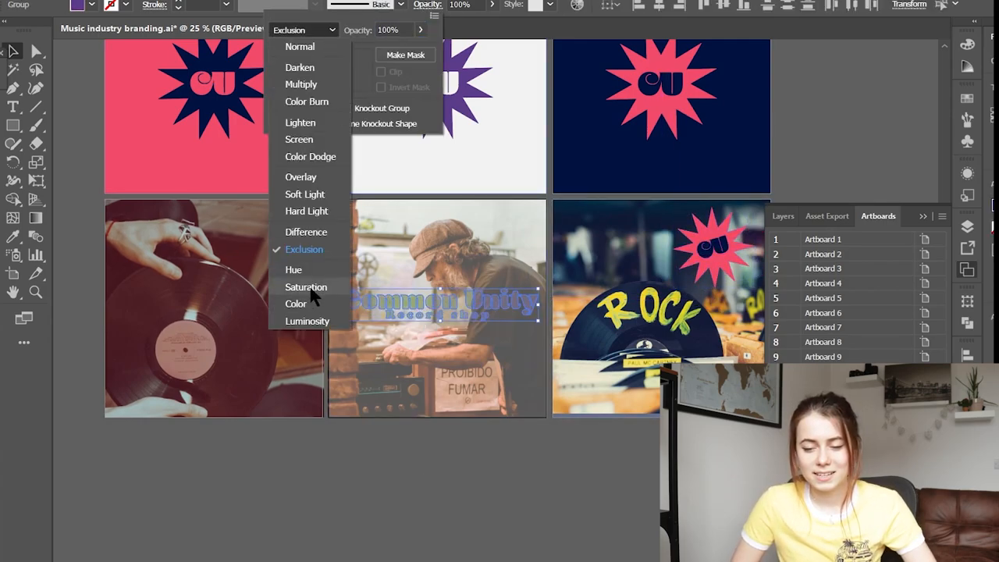
pyautogui.click(300, 47)
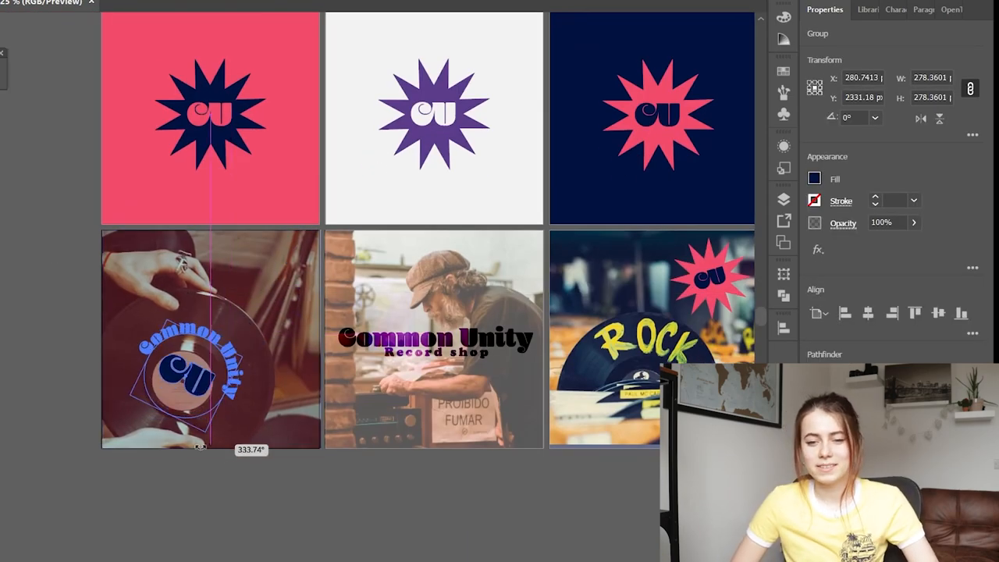
# Apply a lightening blend mode to the arched CU logo on the vinyl photo
pyautogui.click(31, 3)
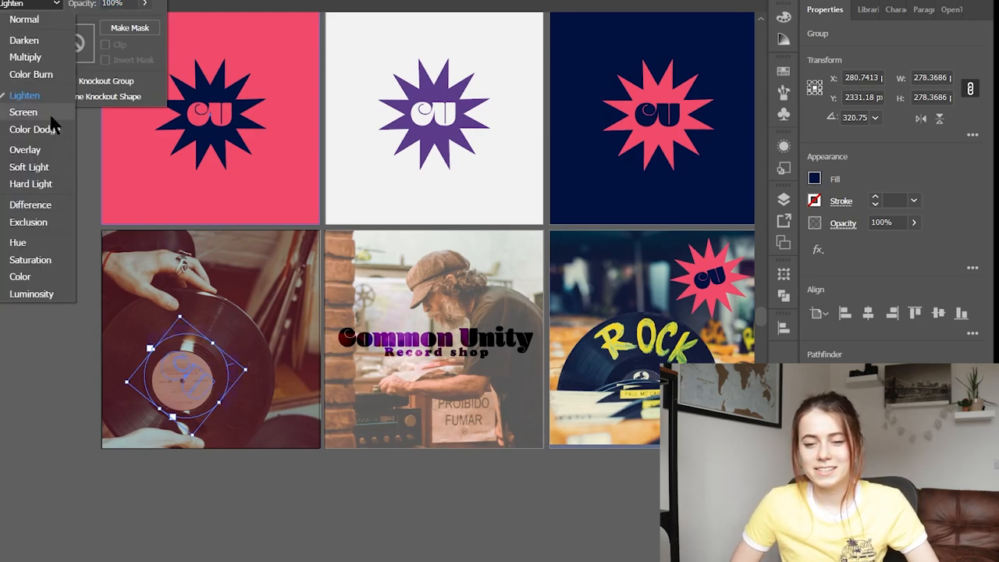
pyautogui.click(31, 204)
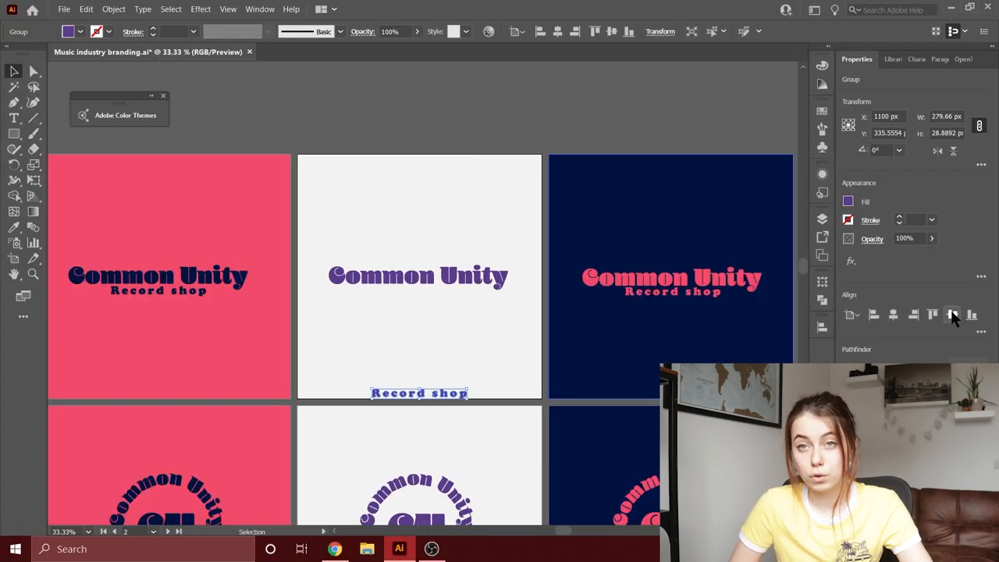
# Centre Record shop under the grey artboard's headline, zoom to 12.5%, and switch to Figma
pyautogui.moveTo(418, 394); pyautogui.dragTo(418, 289)
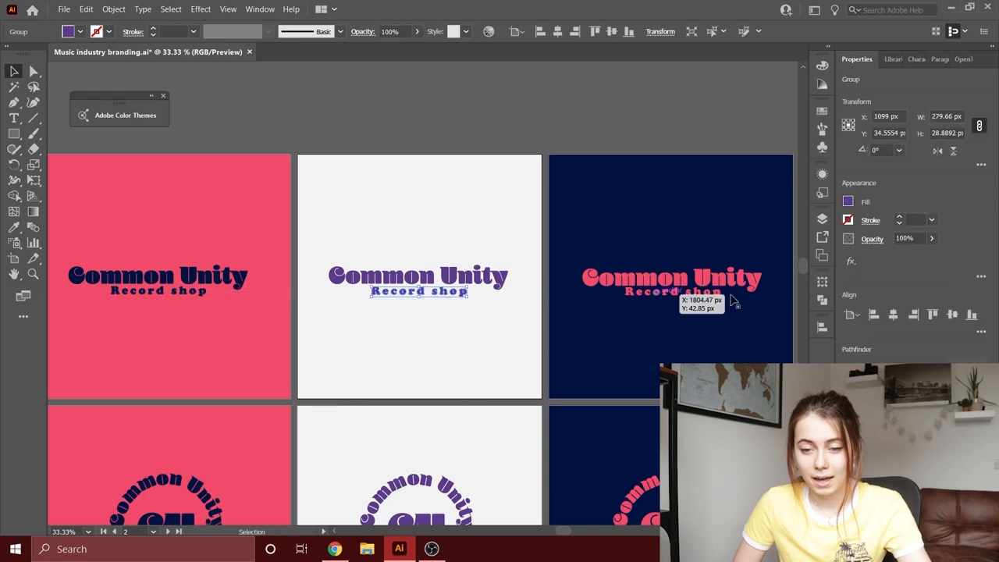
pyautogui.click(63, 531)
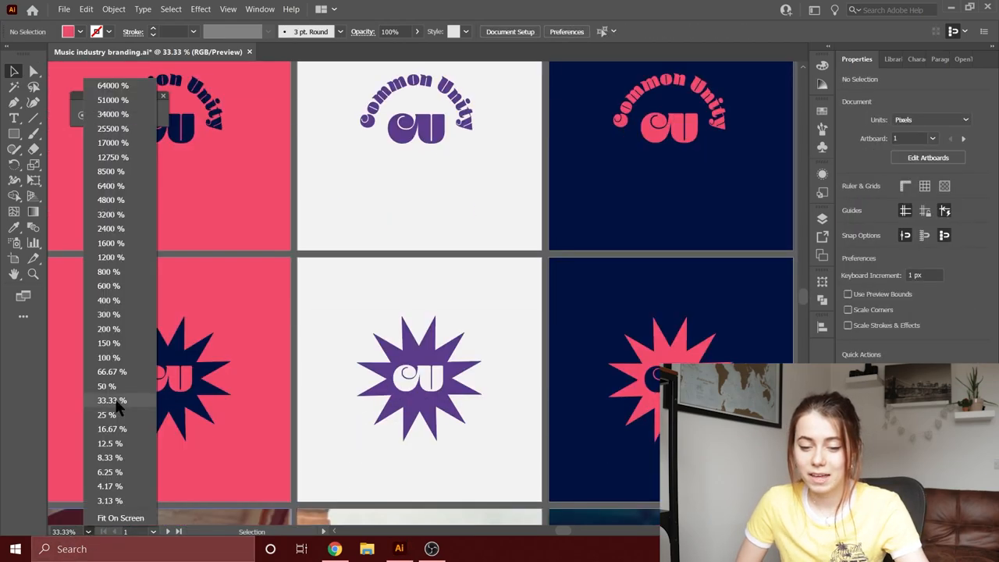
pyautogui.click(109, 444)
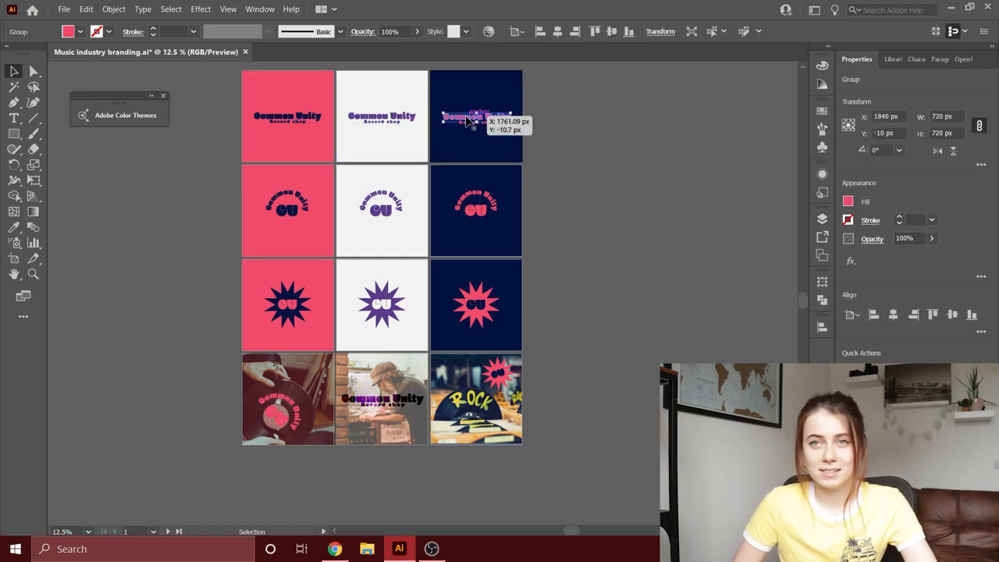
pyautogui.click(617, 376)
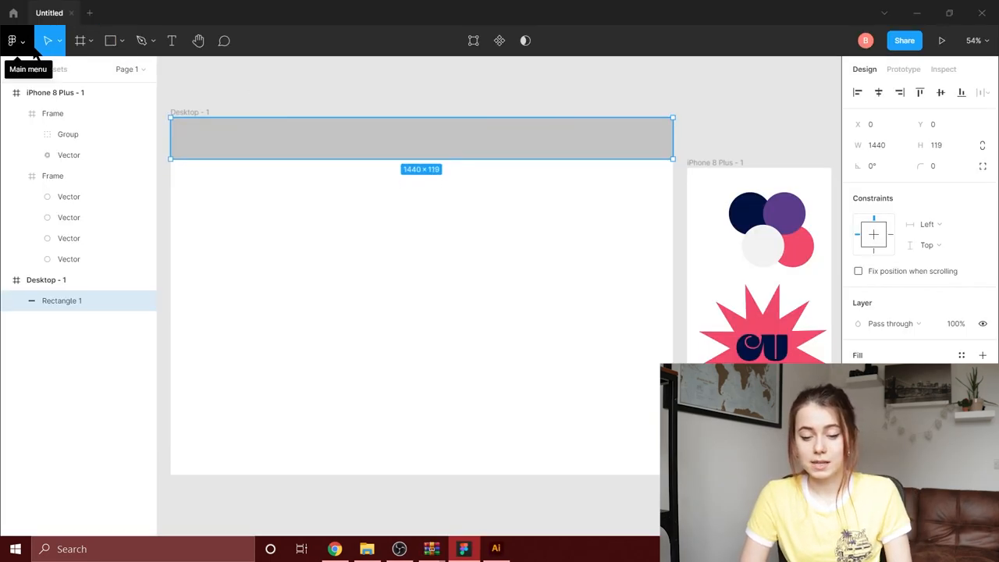
# Fill the desktop frame's left half with a navy rectangle and shrink the star logo onto it
pyautogui.moveTo(672, 156); pyautogui.dragTo(465, 480)
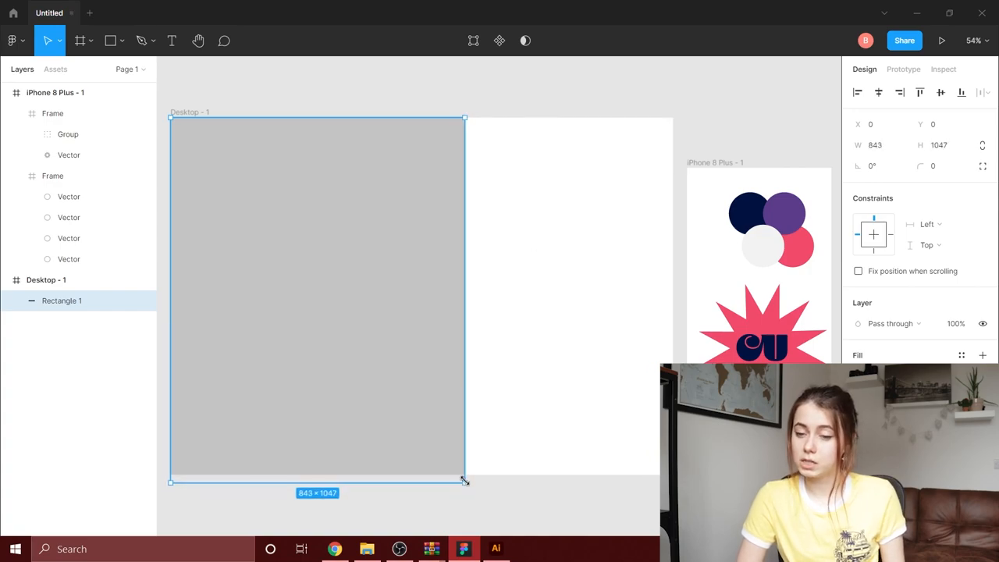
pyautogui.moveTo(465, 480); pyautogui.dragTo(465, 474)
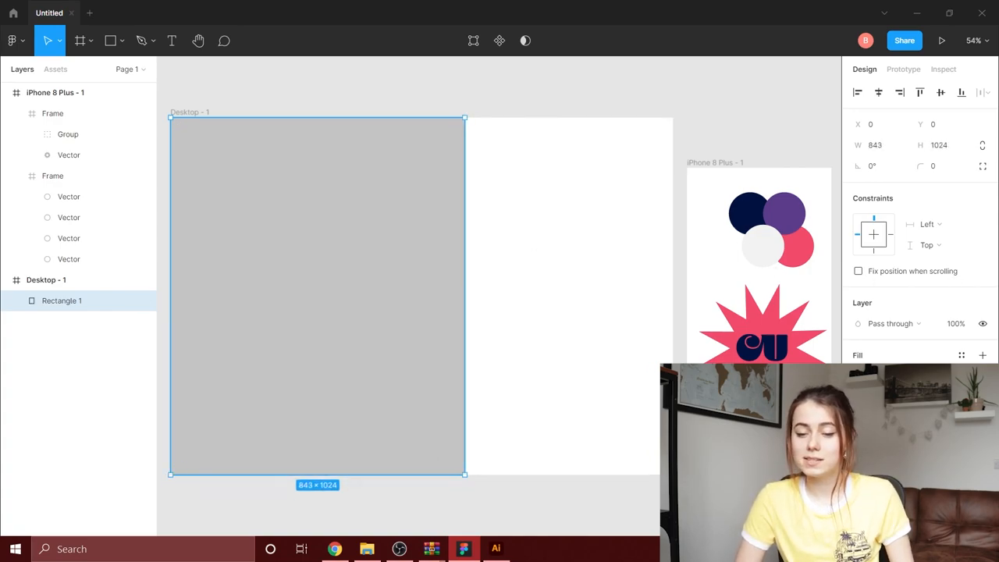
pyautogui.click(962, 356)
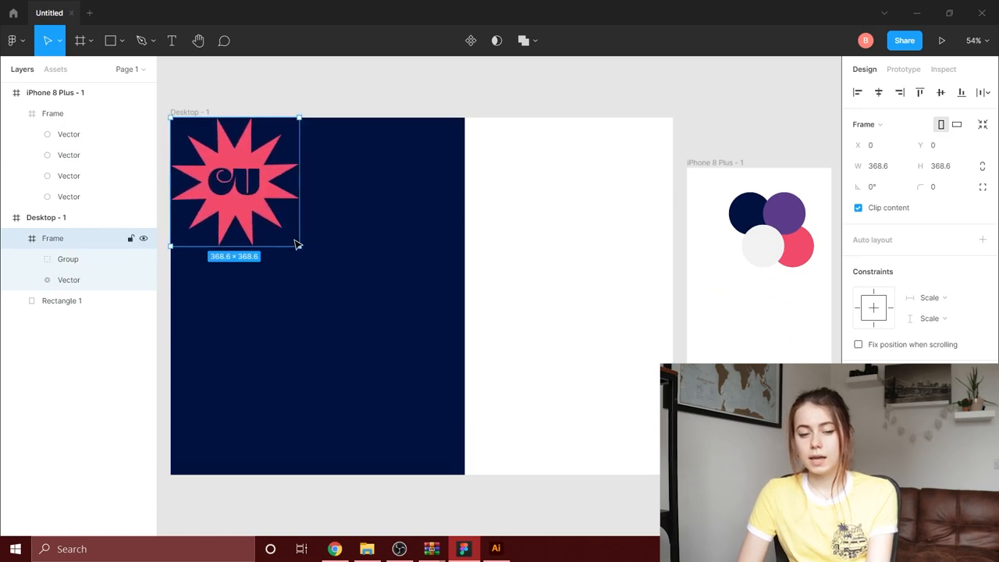
pyautogui.moveTo(300, 245); pyautogui.dragTo(225, 173)
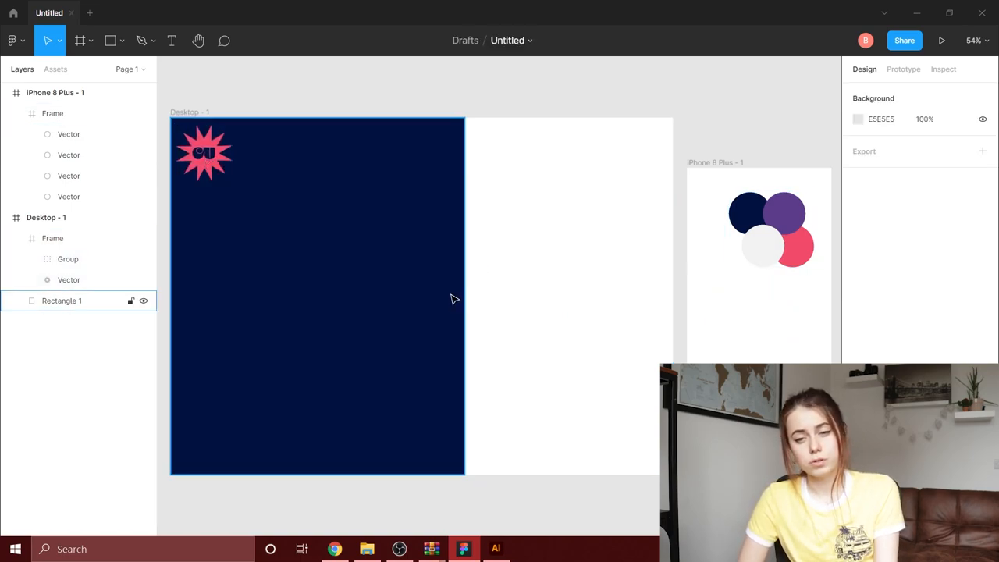
# Draw a light-filled block below the navy top band
pyautogui.click(113, 41)
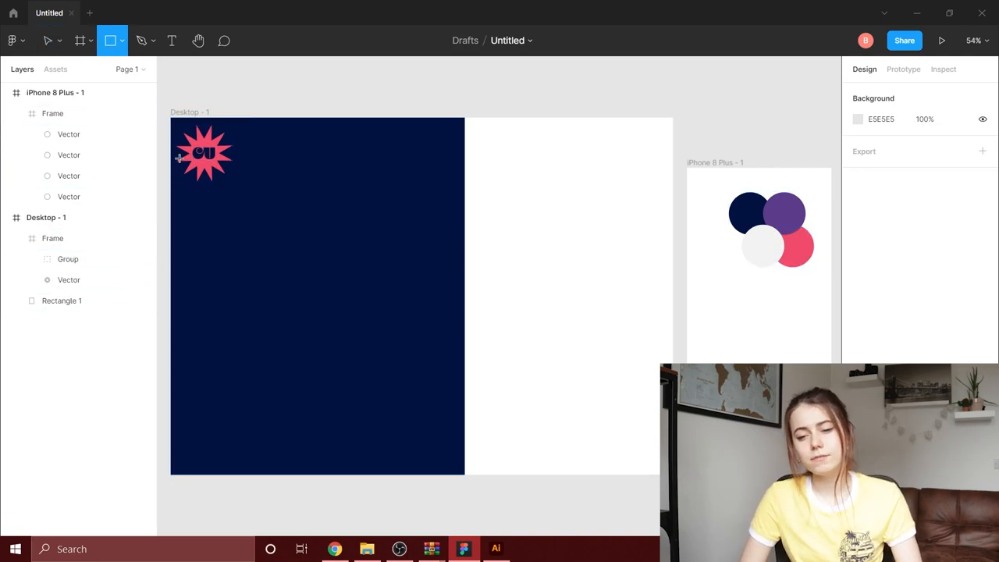
pyautogui.moveTo(170, 194); pyautogui.dragTo(462, 474)
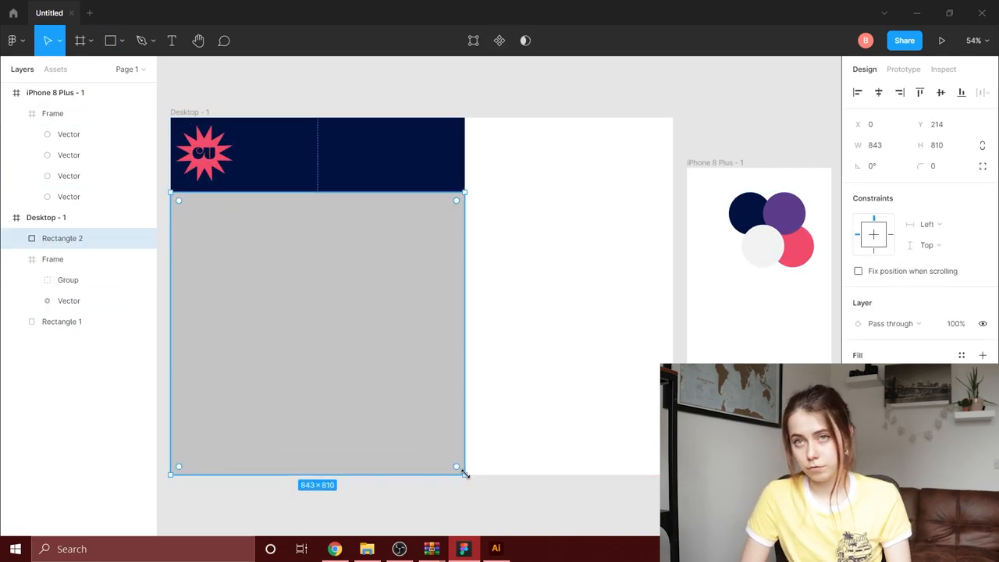
pyautogui.click(961, 356)
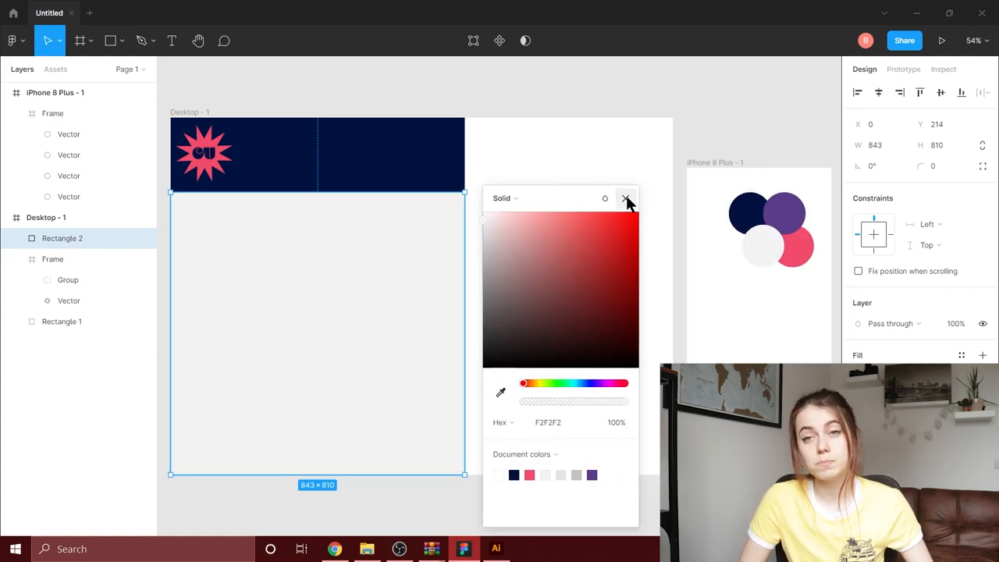
pyautogui.click(625, 198)
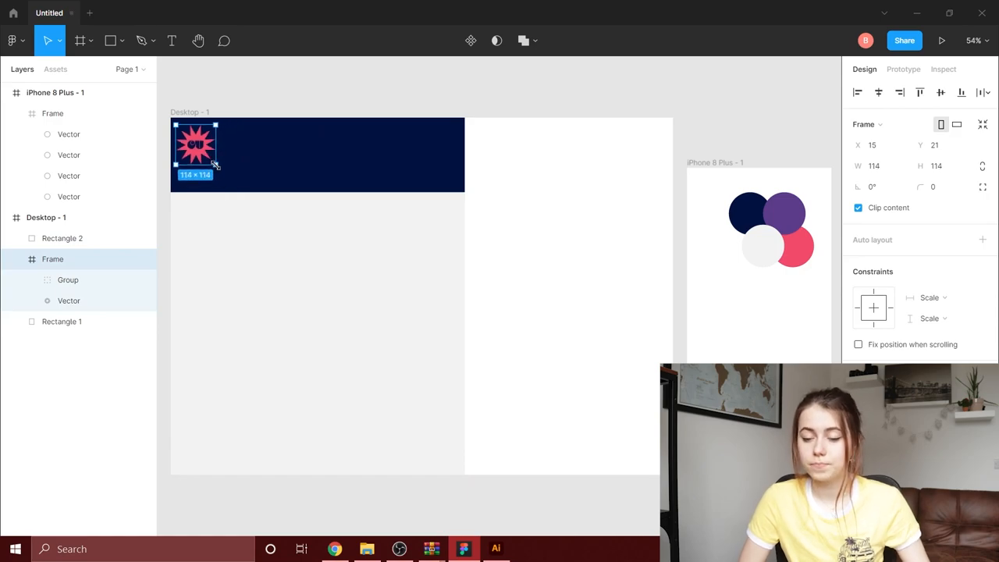
# Add the vinyl photo on the right, remove the light block, and add the music-fans headline
pyautogui.click(63, 238)
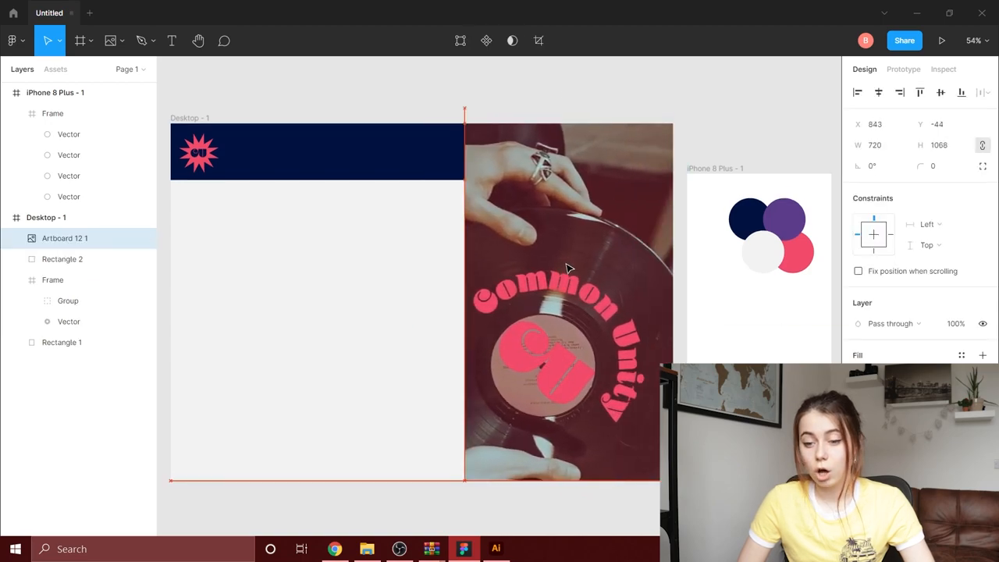
pyautogui.click(568, 304)
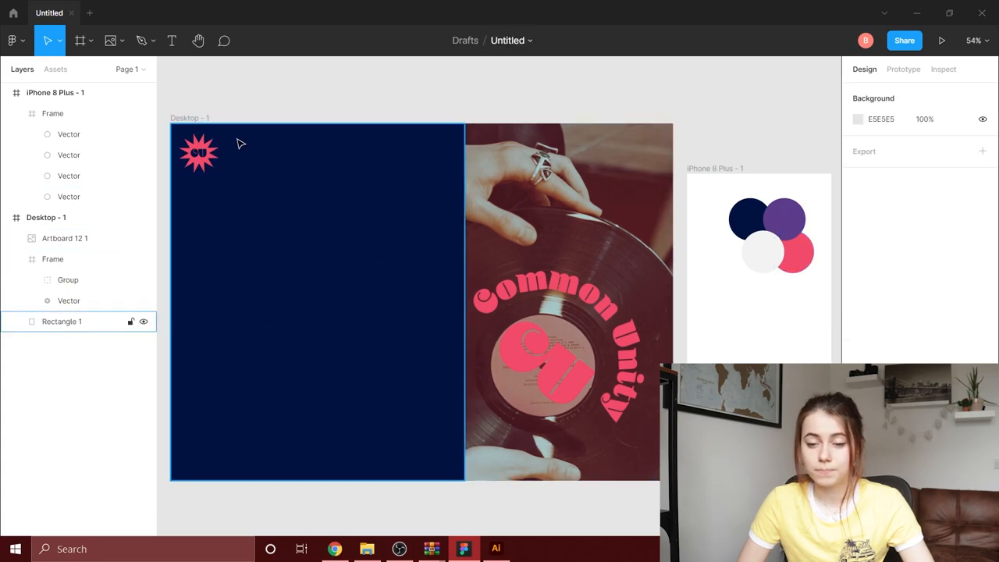
pyautogui.moveTo(196, 212); pyautogui.dragTo(431, 372)
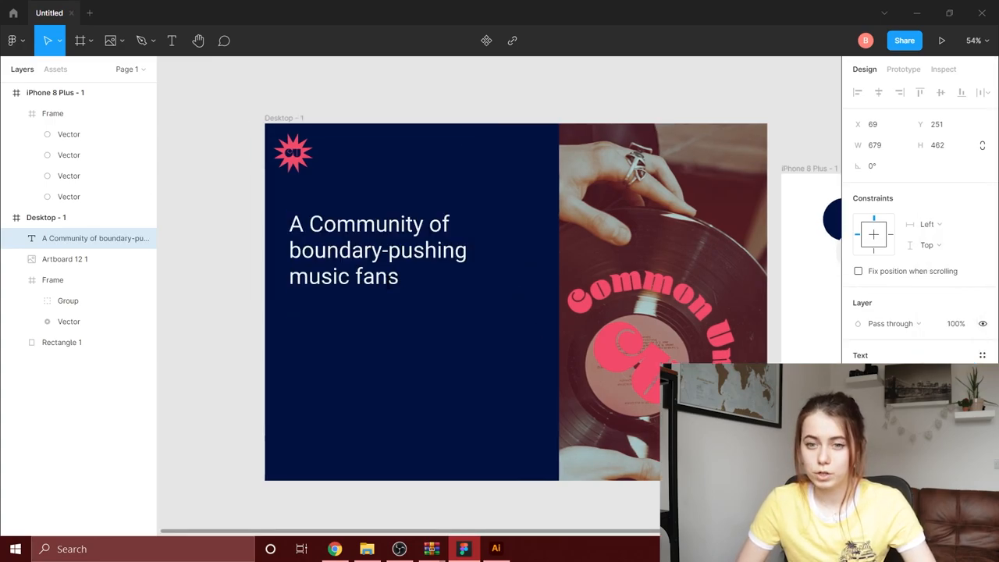
# Set the headline in a bold serif font and draw a pink swoosh underline with the Pen tool
pyautogui.click(171, 41)
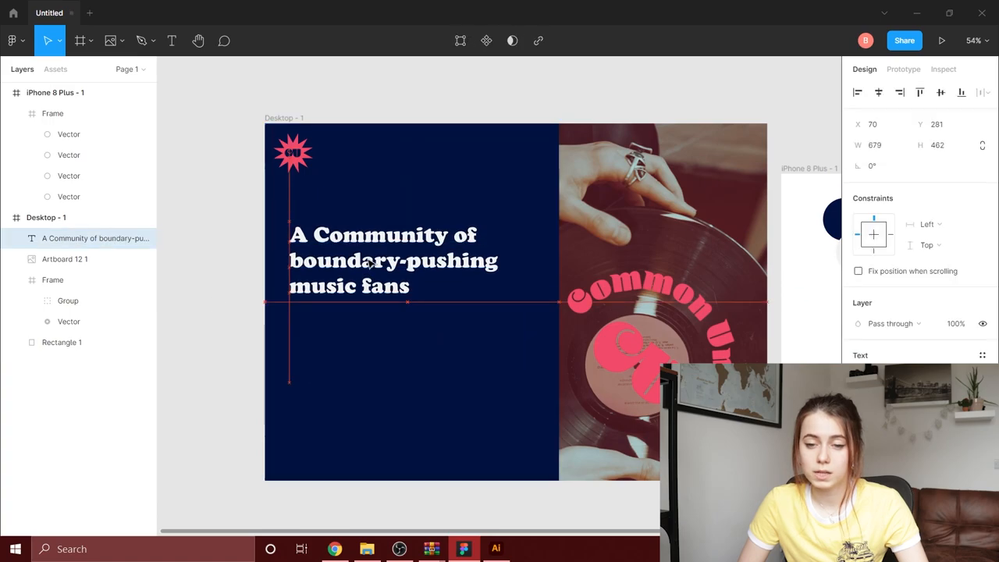
pyautogui.click(78, 40)
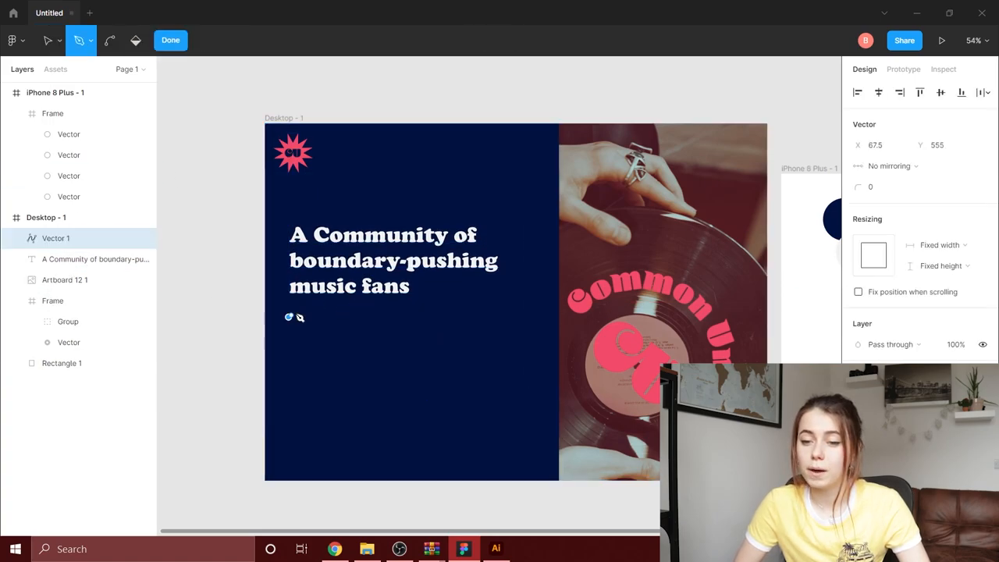
pyautogui.click(47, 41)
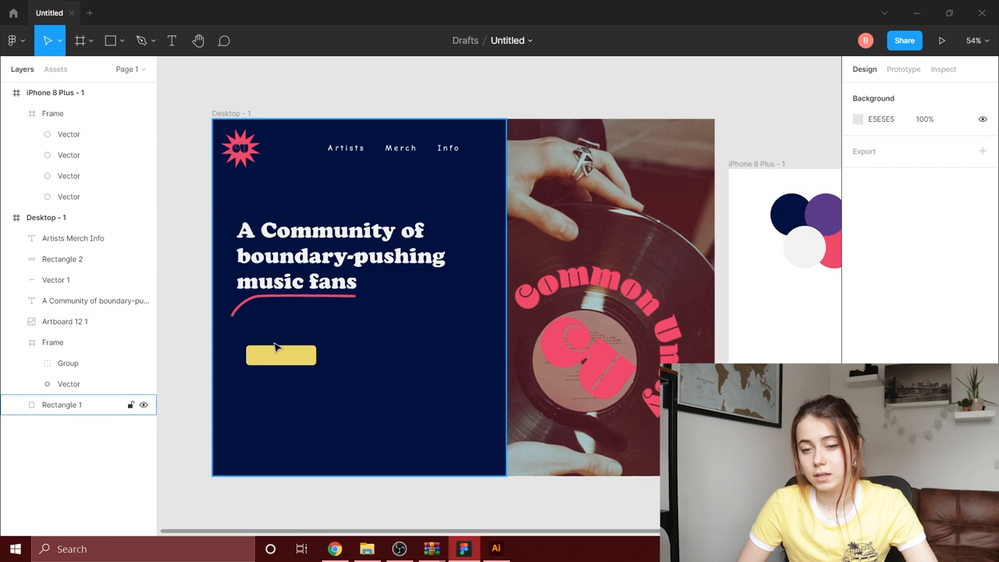
# Widen the yellow button, add a text box below it, then delete the button
pyautogui.click(280, 355)
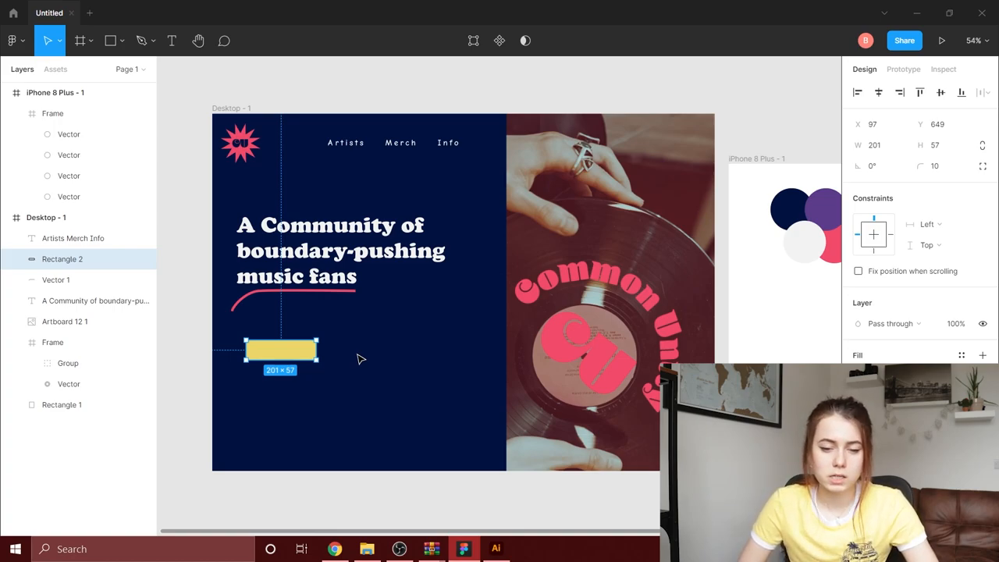
pyautogui.click(199, 437)
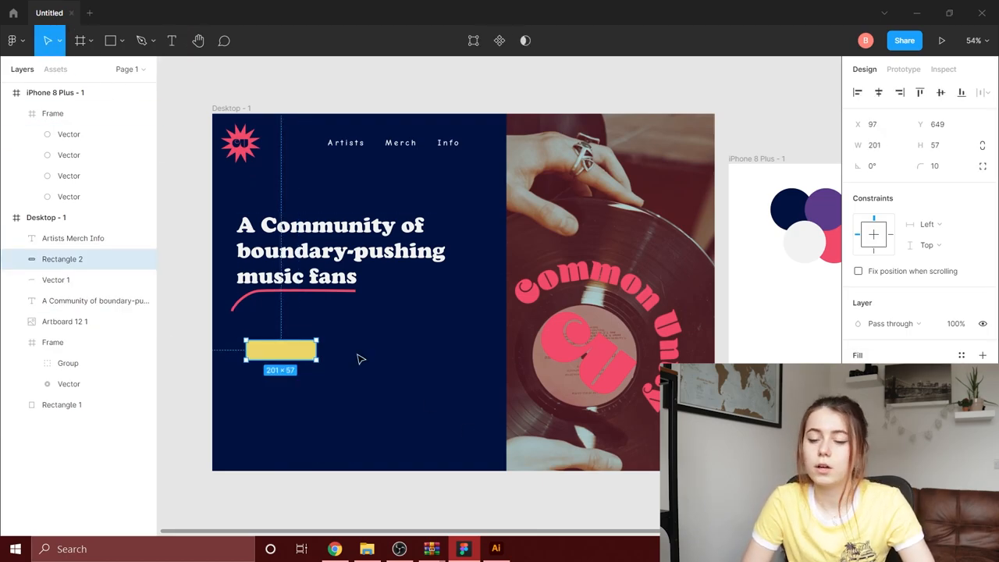
pyautogui.moveTo(317, 350); pyautogui.dragTo(322, 350)
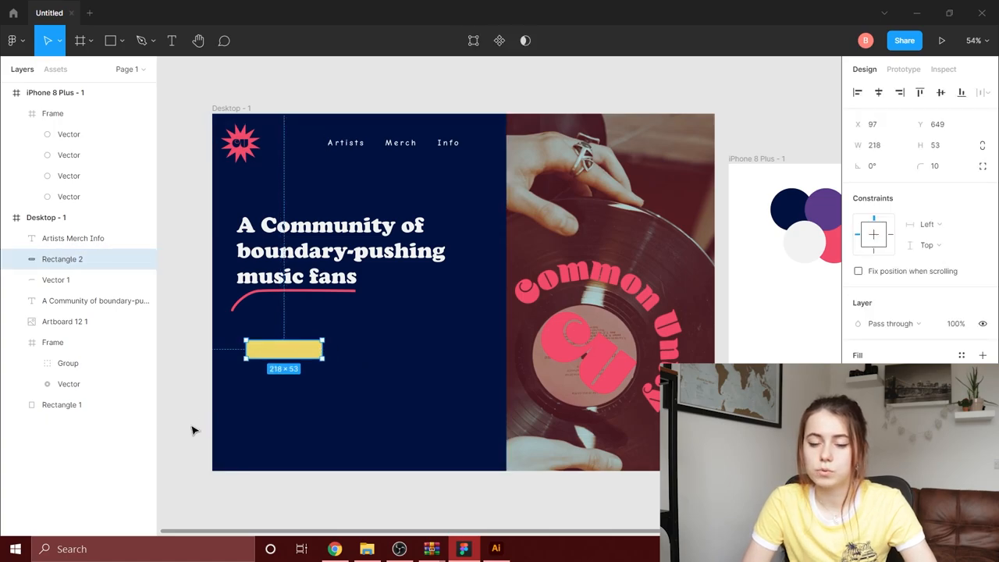
pyautogui.click(200, 433)
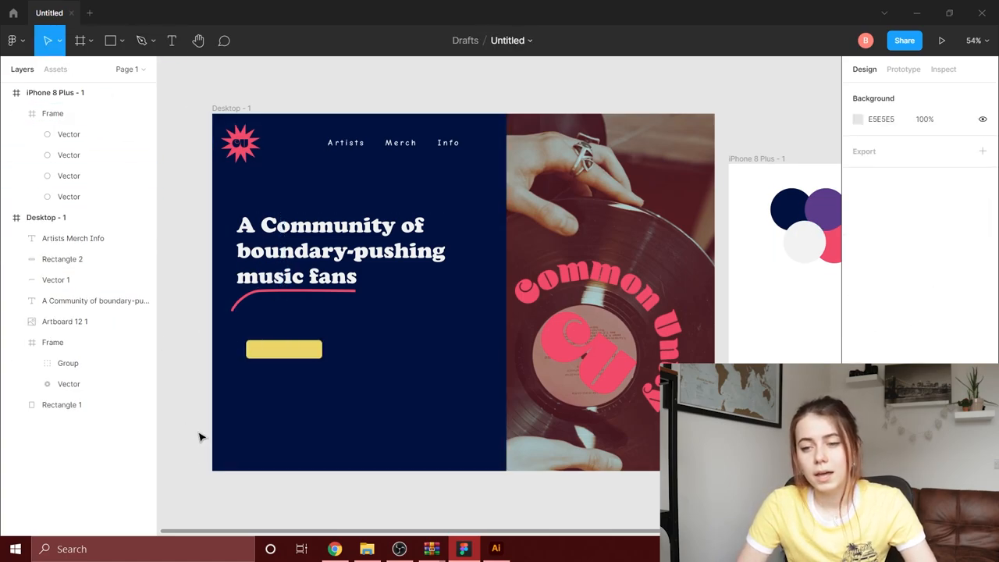
pyautogui.moveTo(249, 412); pyautogui.dragTo(341, 442)
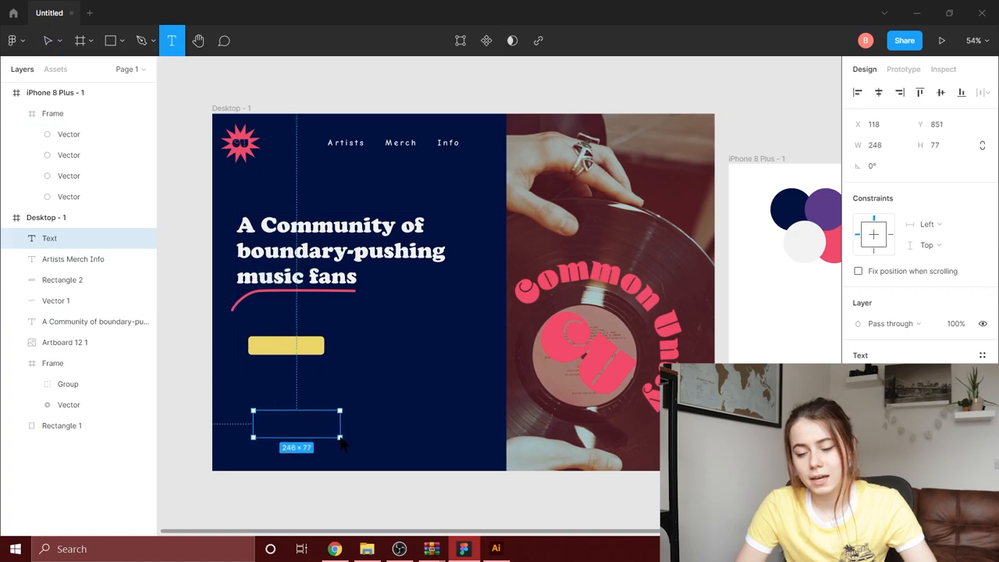
pyautogui.click(48, 41)
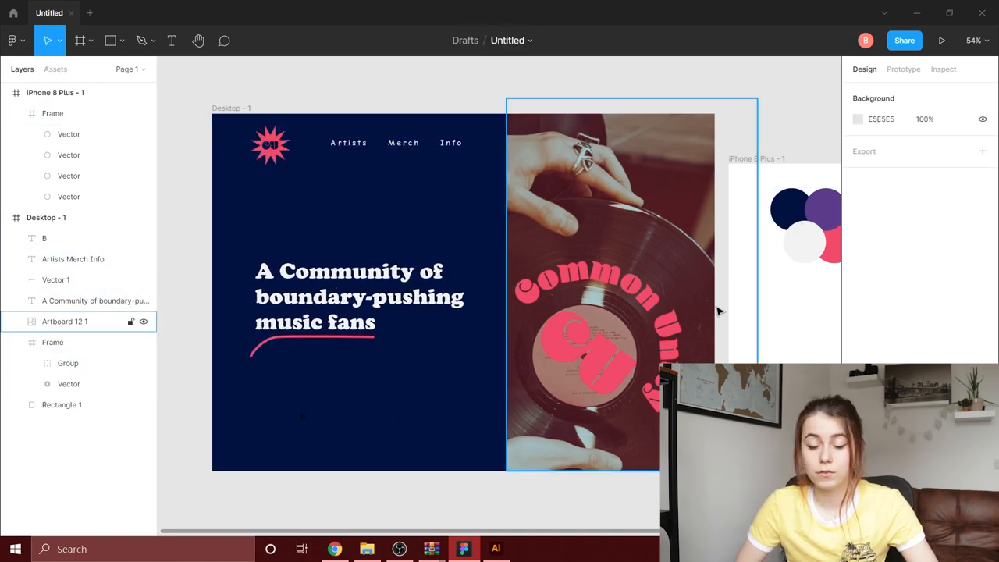
# Copy the navy background and star logo into the iPhone 8 Plus frame
pyautogui.click(393, 142)
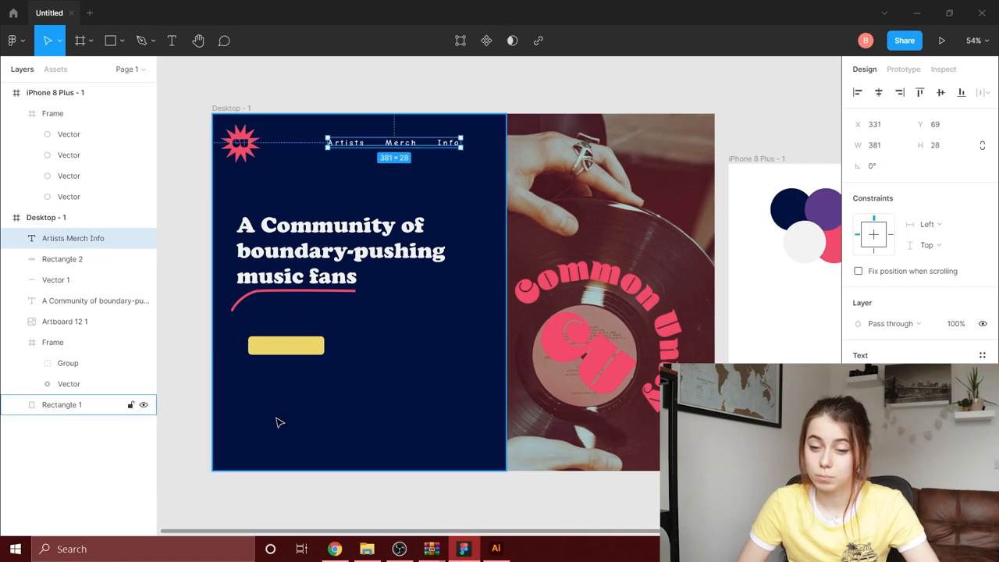
pyautogui.click(303, 422)
pyautogui.write('B')
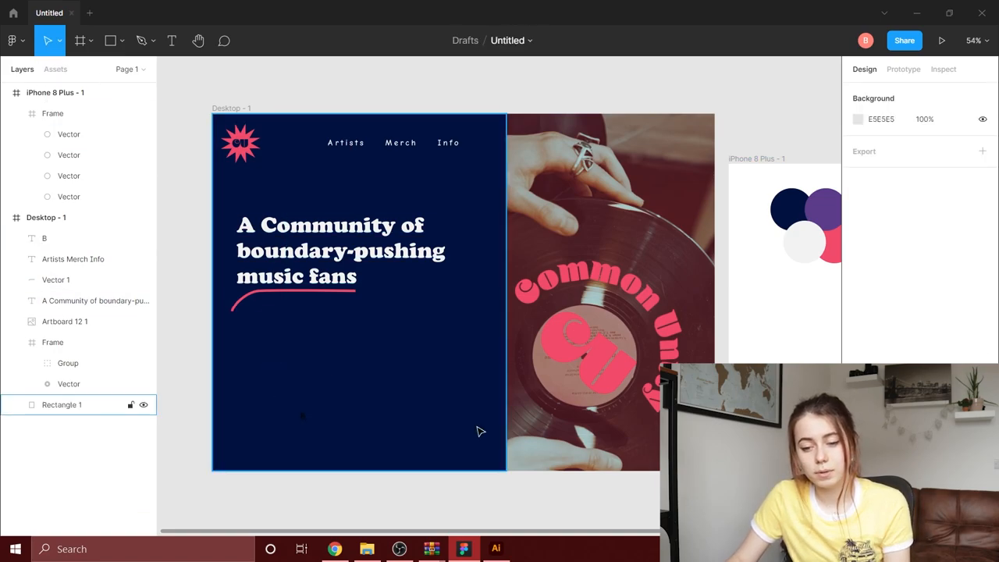
pyautogui.click(400, 142)
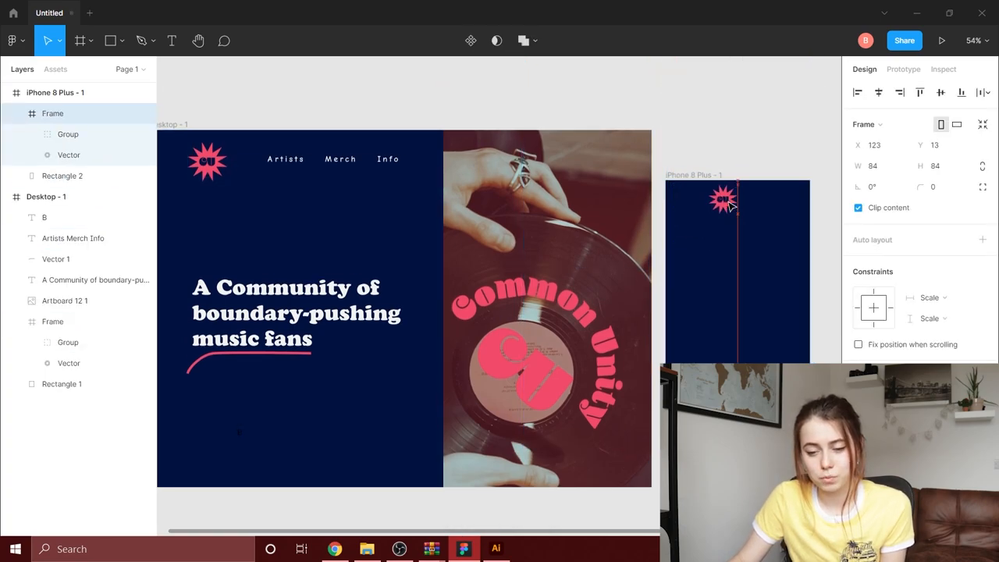
# Adjust the pasted headline and its pink underline to fit the iPhone 8 Plus frame
pyautogui.rightClick(726, 200)
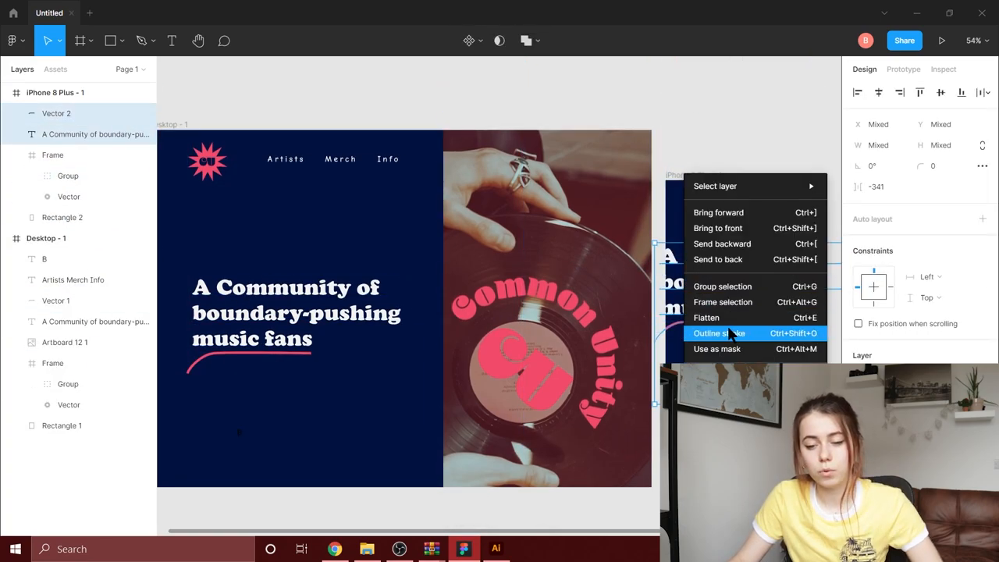
pyautogui.click(718, 334)
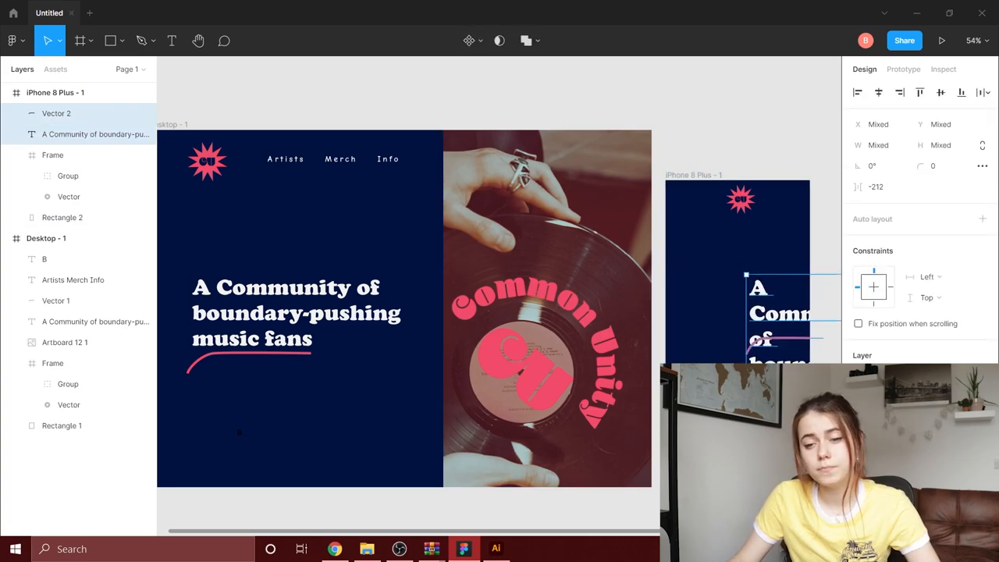
pyautogui.click(60, 41)
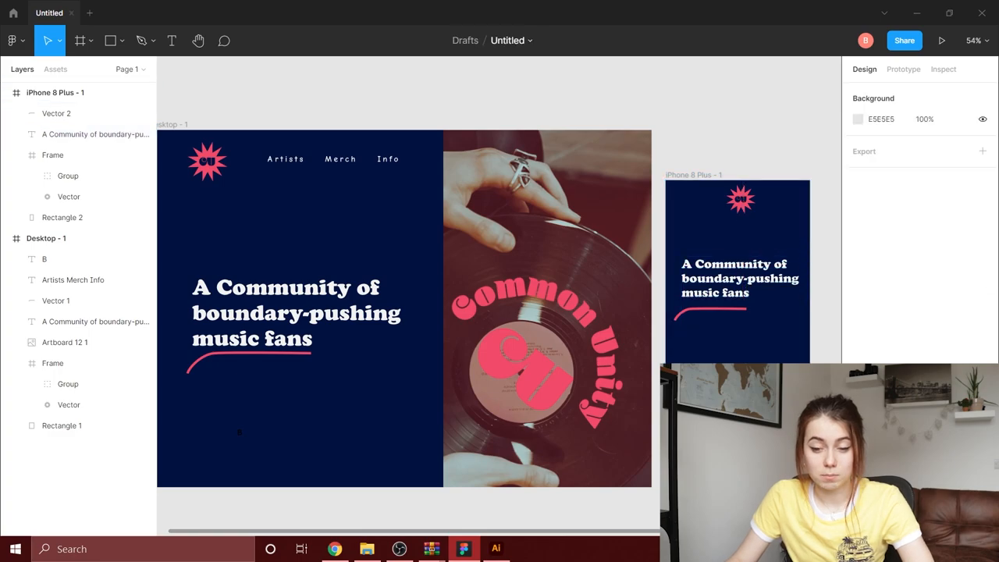
# Paste the vinyl photo into the mobile frame and position it below the headline
pyautogui.press('ctrl+v')
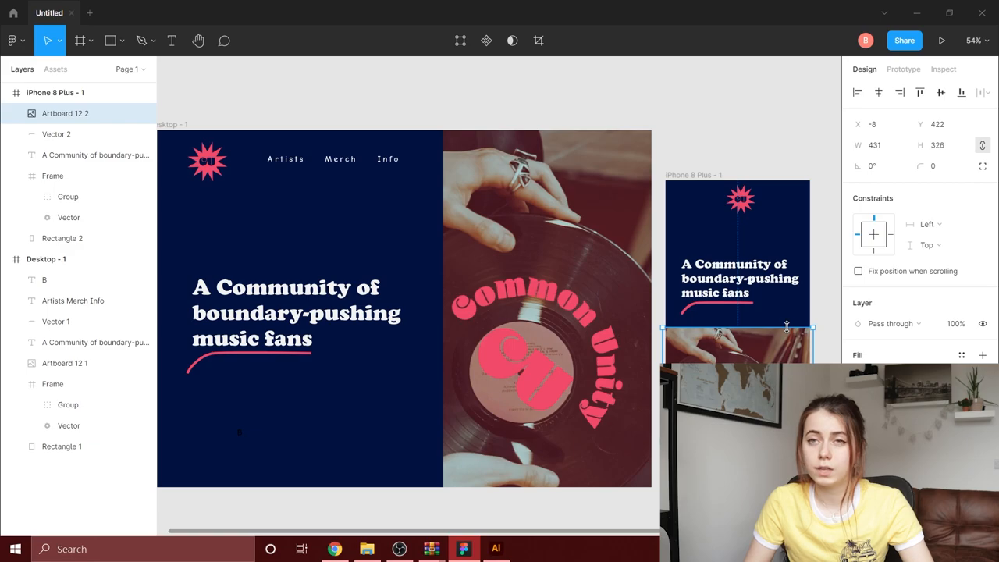
pyautogui.moveTo(787, 326); pyautogui.dragTo(737, 337)
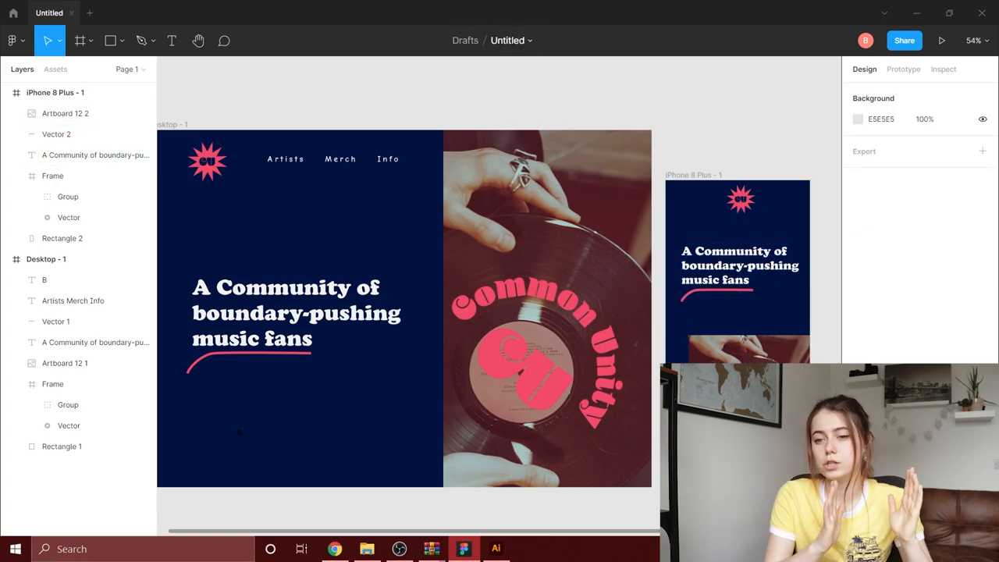
pyautogui.click(62, 446)
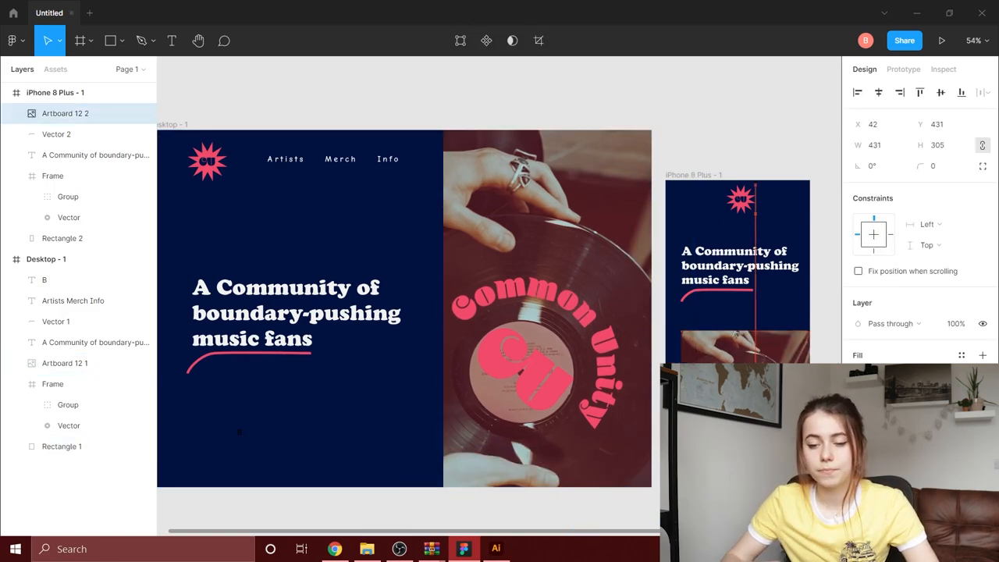
# Launch the Iconify plugin from the canvas Plugins menu to search for a magnify icon
pyautogui.rightClick(741, 138)
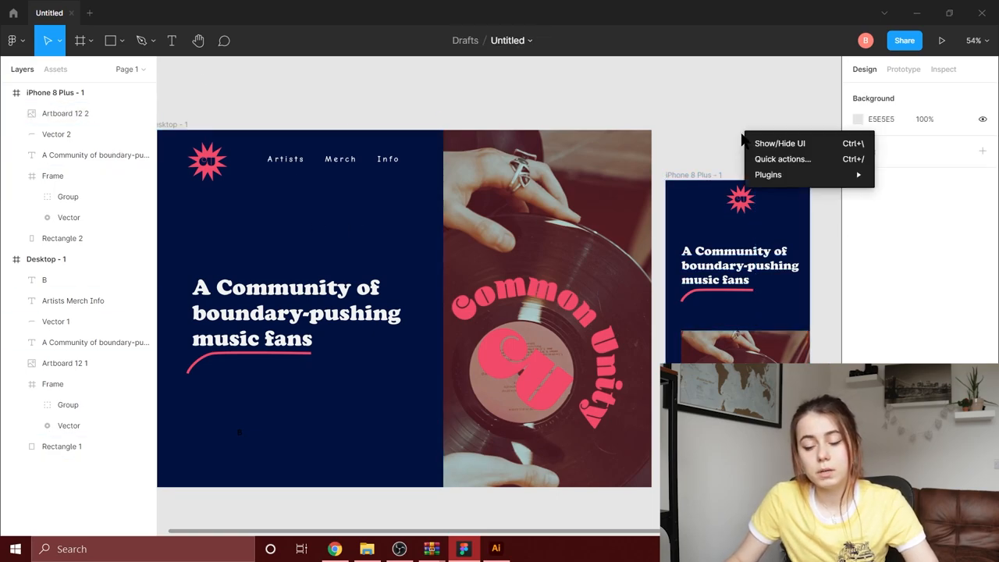
pyautogui.click(11, 40)
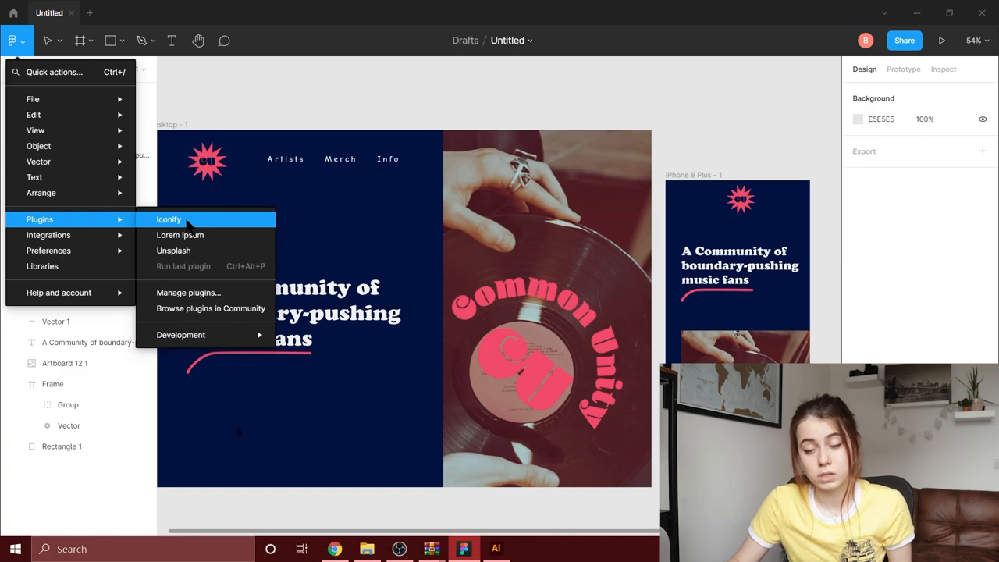
pyautogui.click(169, 219)
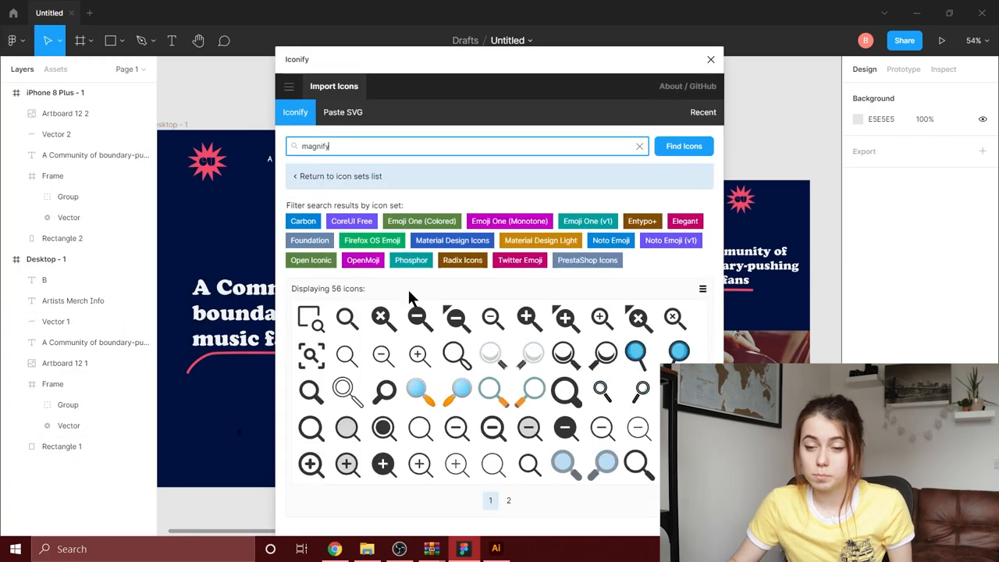